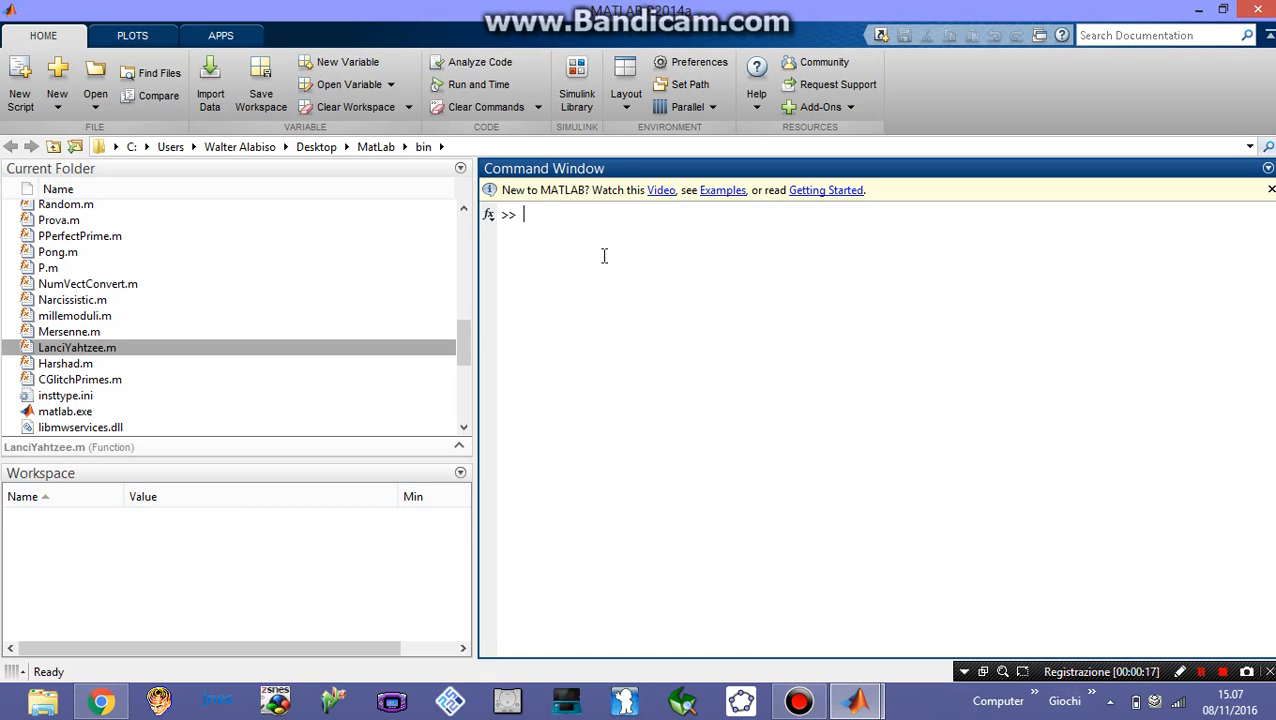
mouse_move(619, 228)
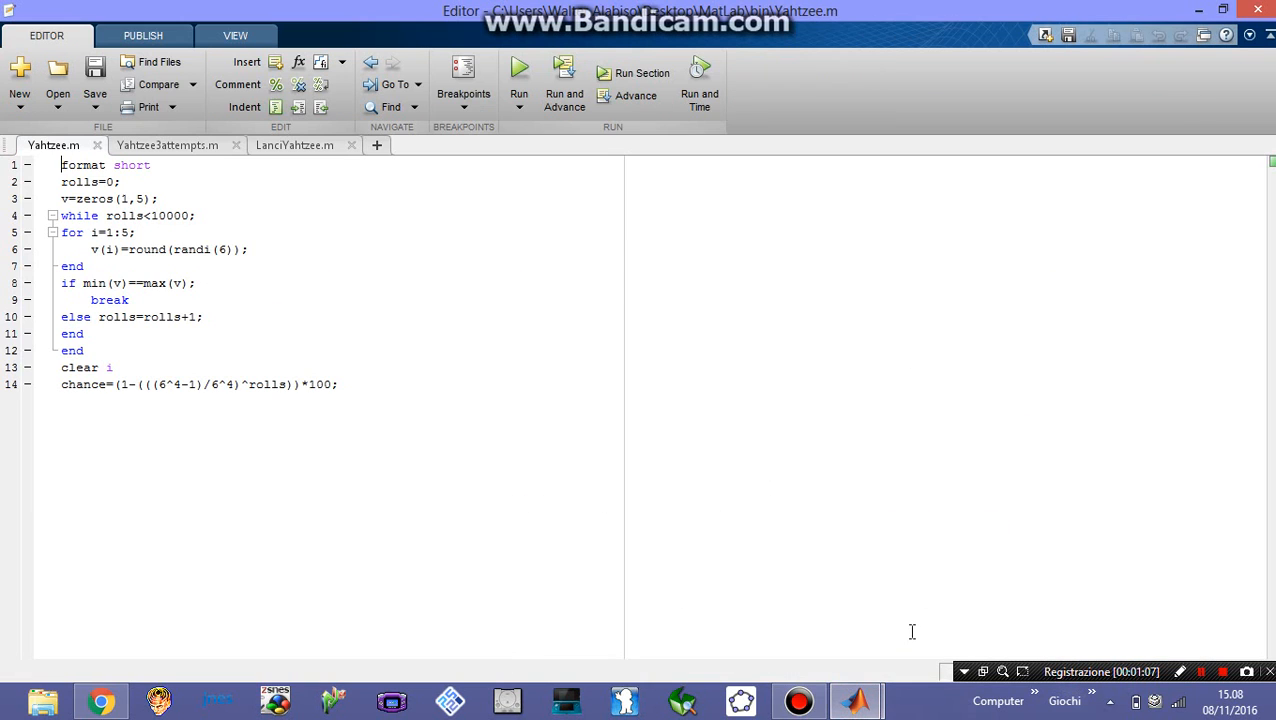
mouse_move(269, 285)
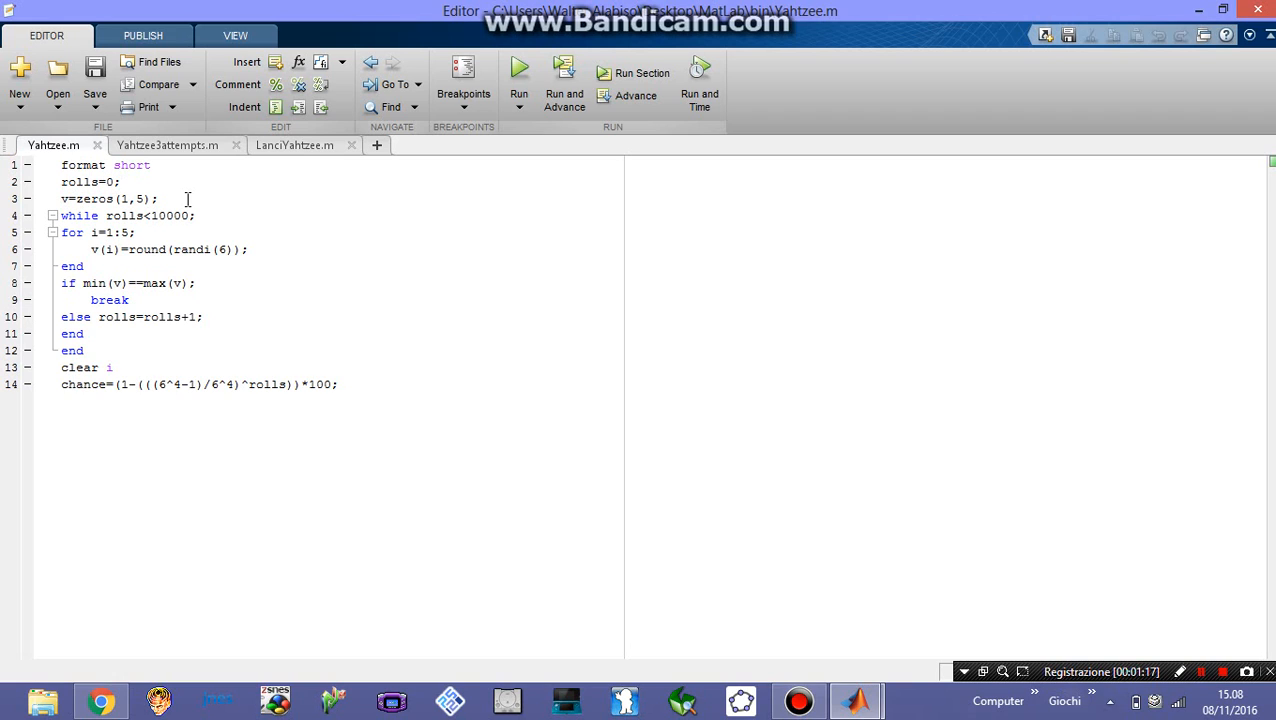
mouse_move(141, 207)
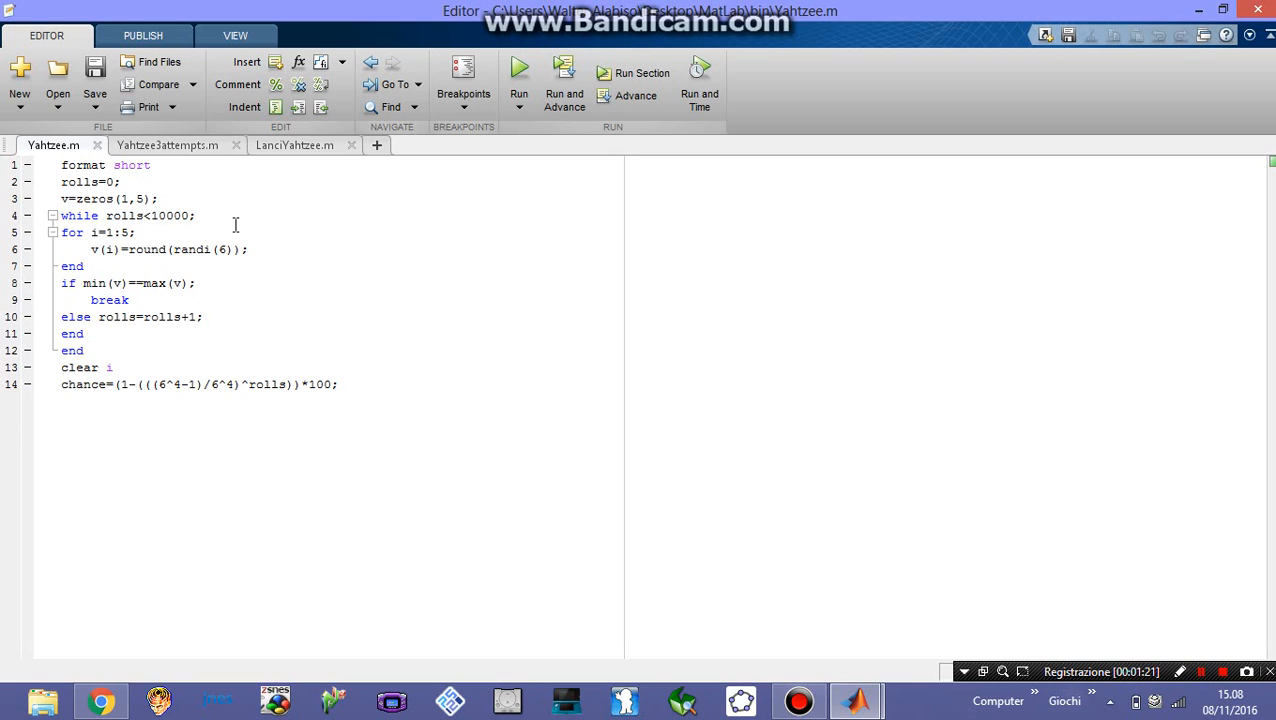
click(61, 165)
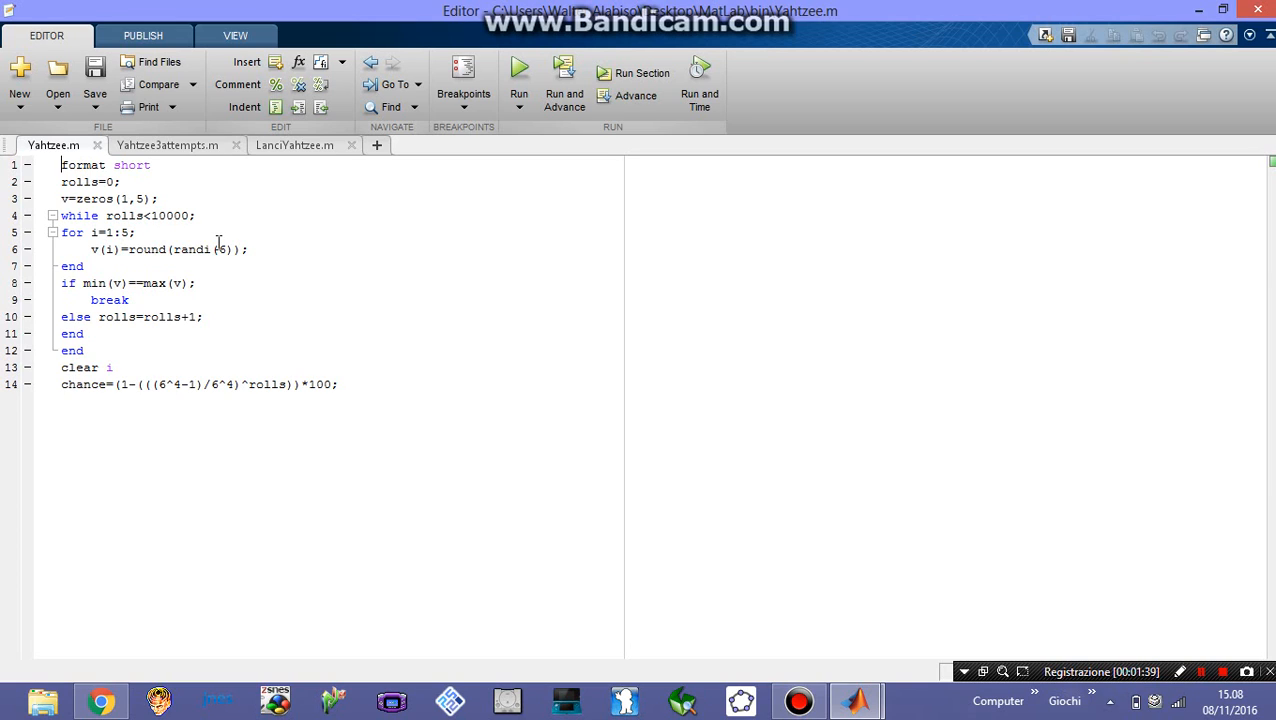
mouse_move(98, 283)
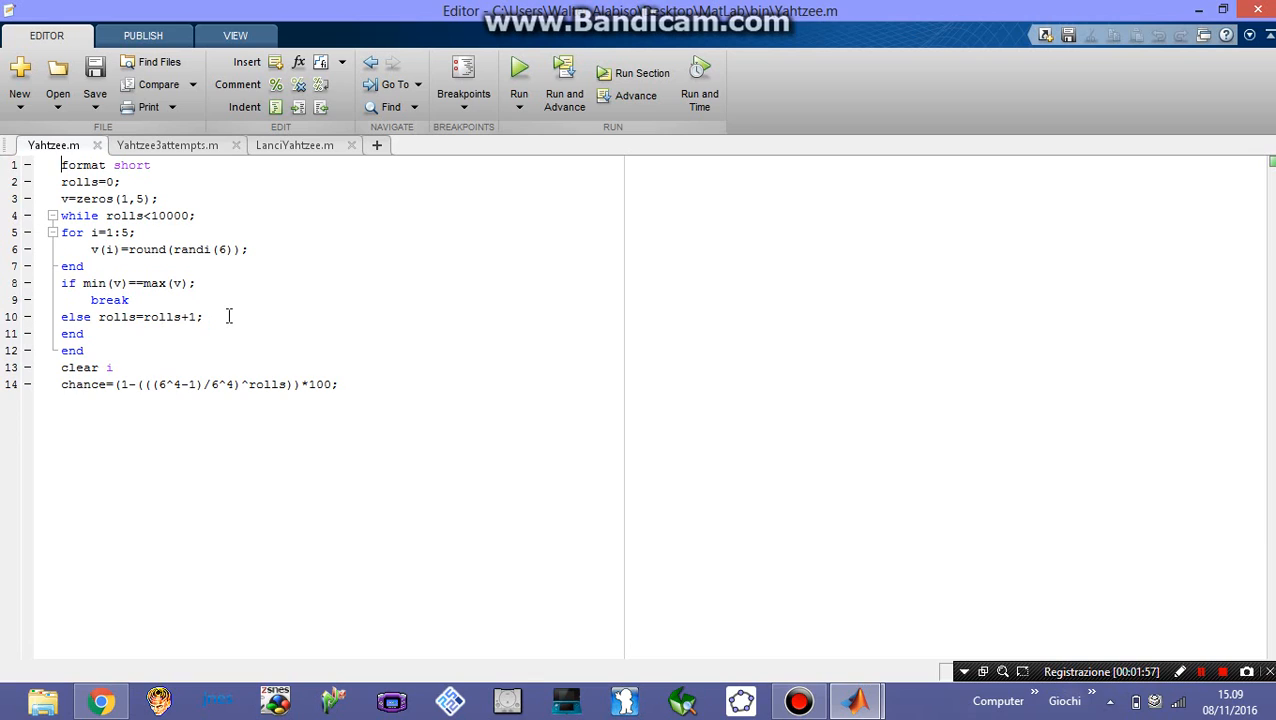
mouse_move(311, 294)
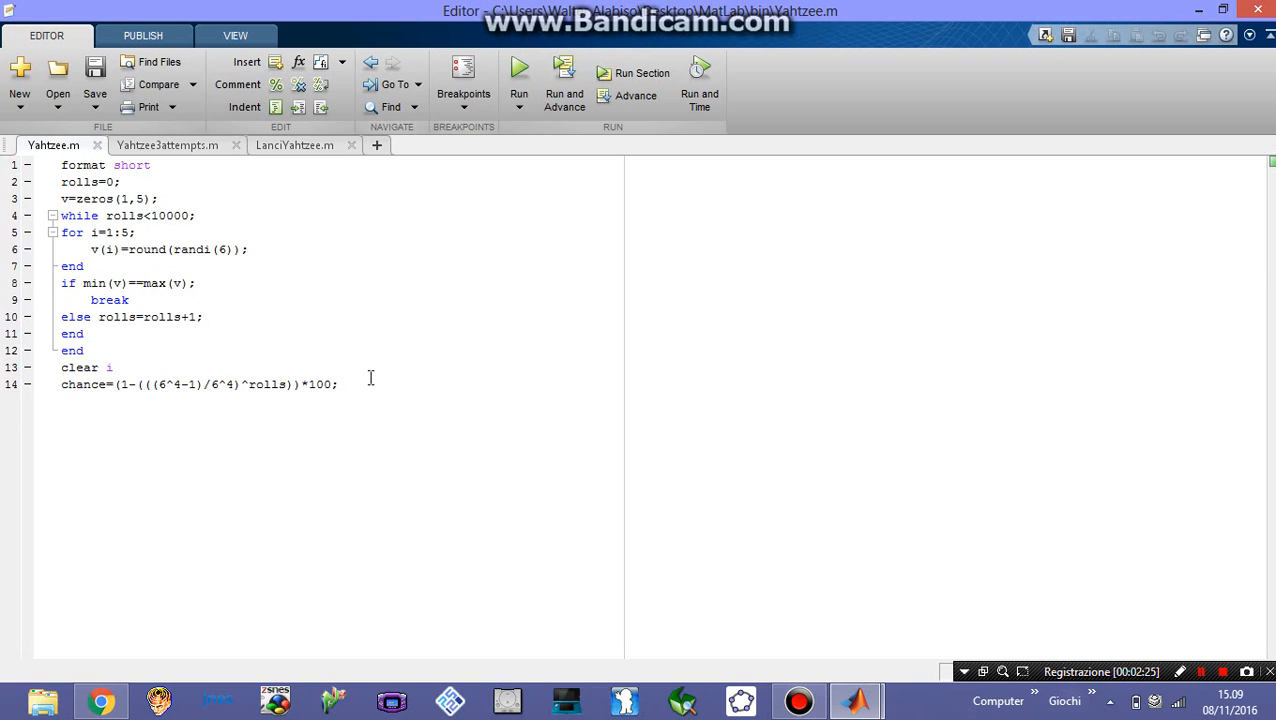
mouse_move(246, 385)
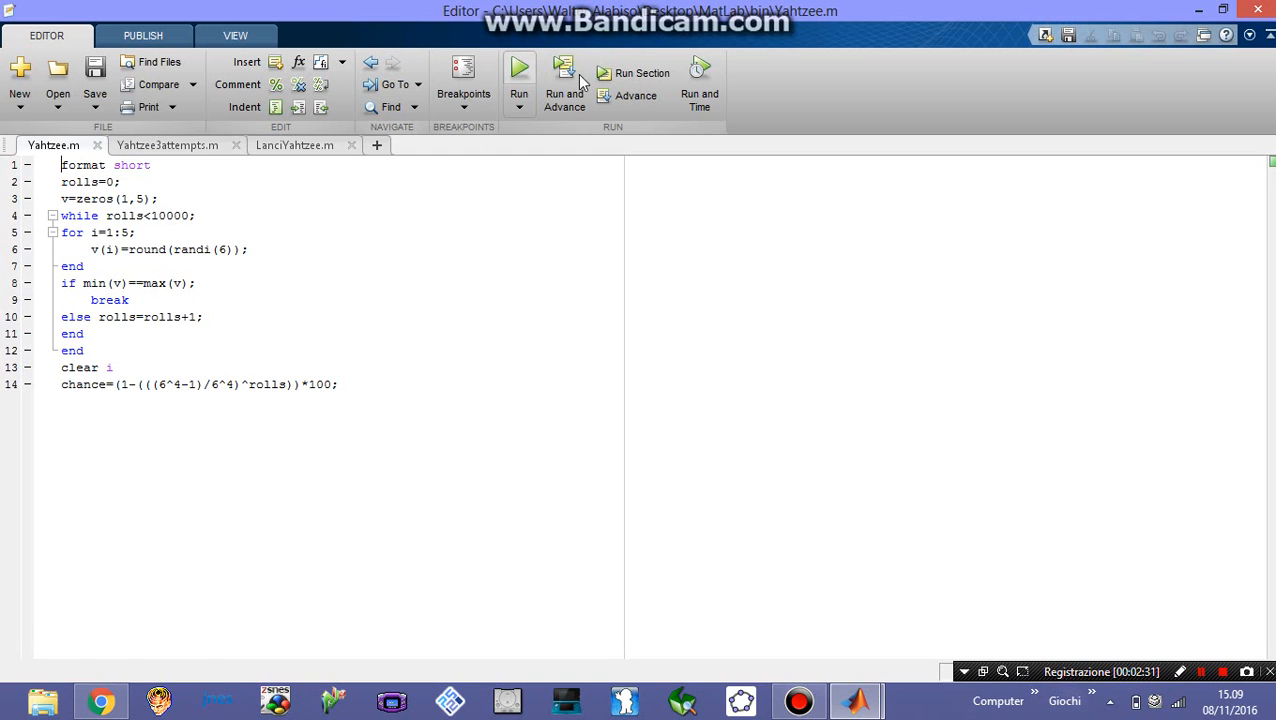
Run Yahtzee.m, producing rolls = 1419, chance = 66.5571 and dice [1 1 1 1 1]
click(518, 67)
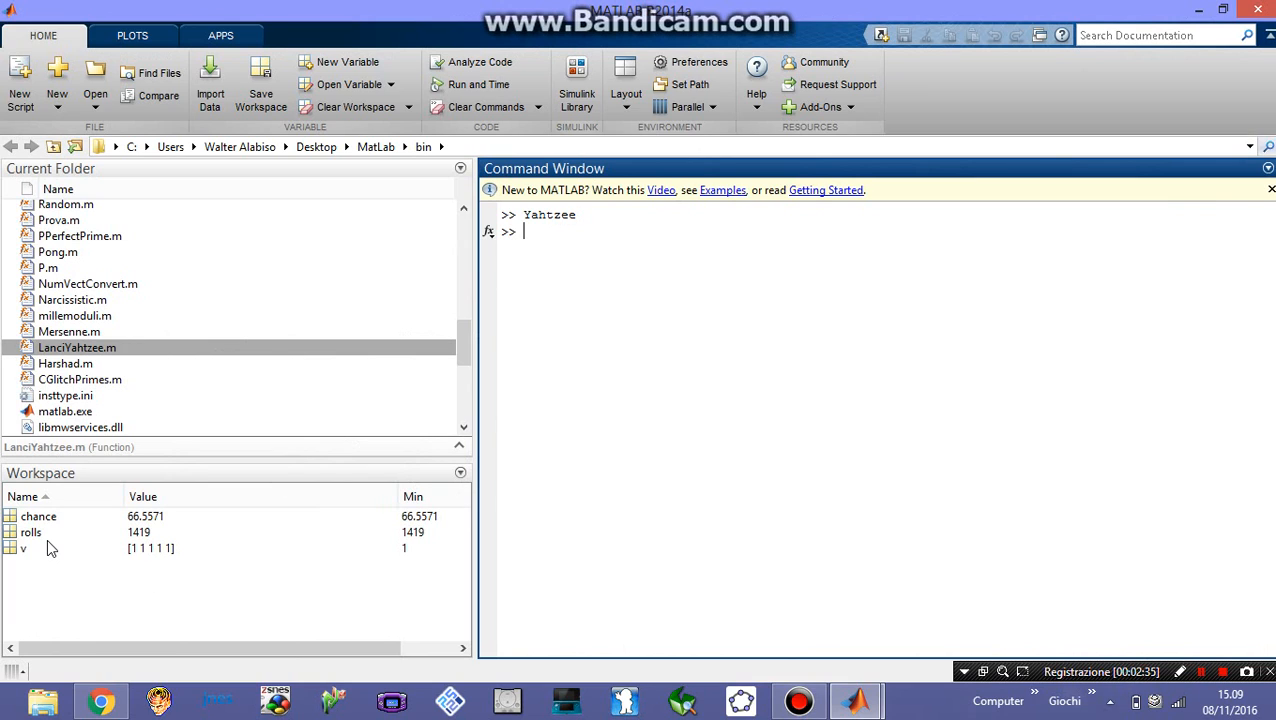
mouse_move(185, 558)
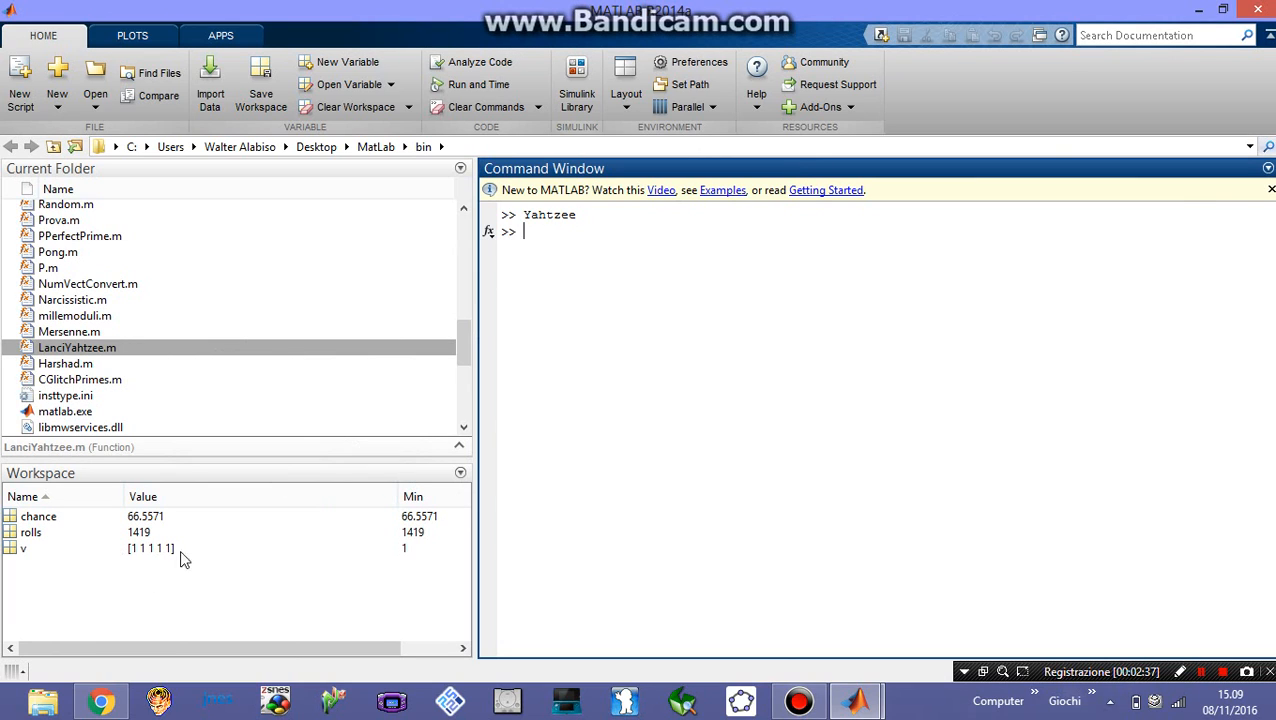
mouse_move(128, 540)
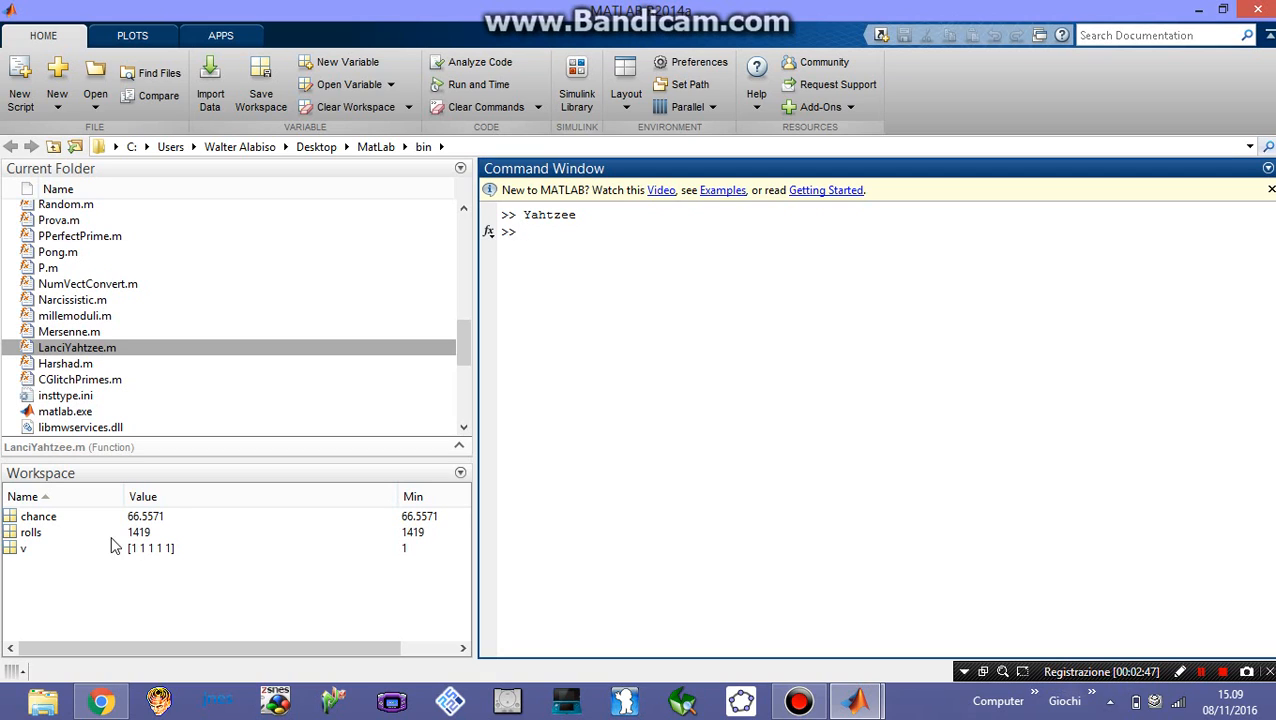
mouse_move(138, 527)
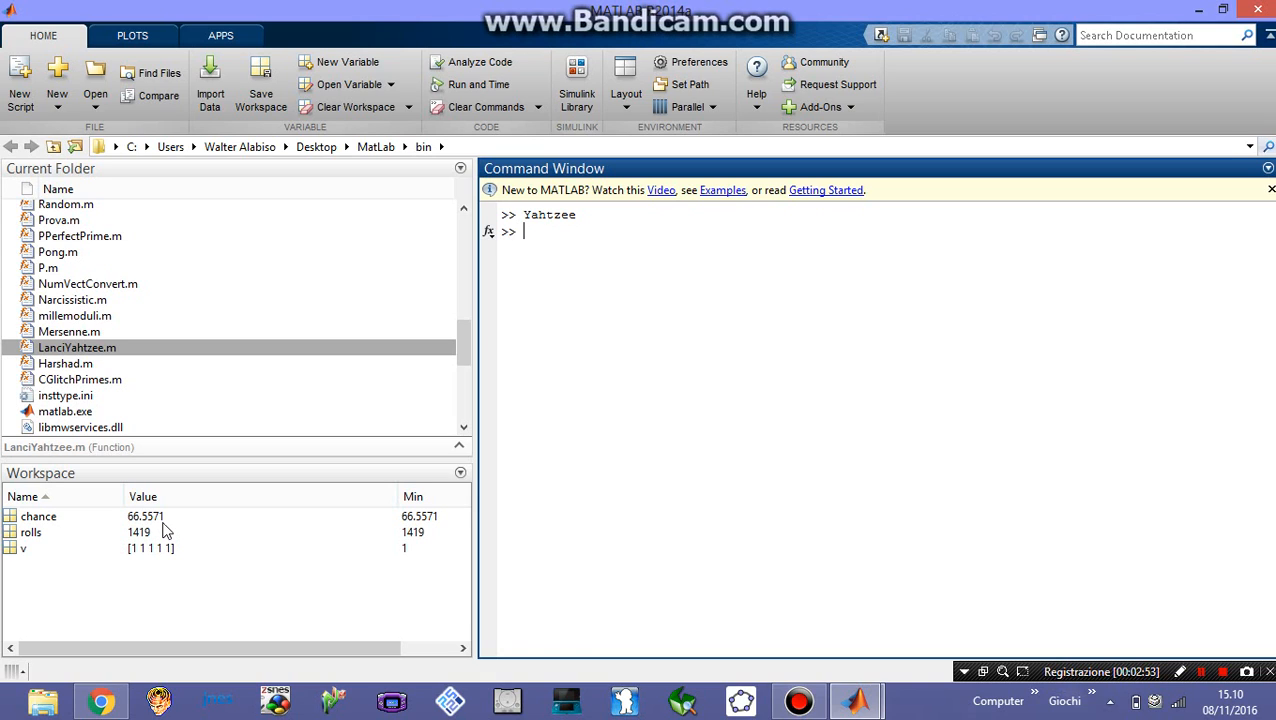
mouse_move(240, 535)
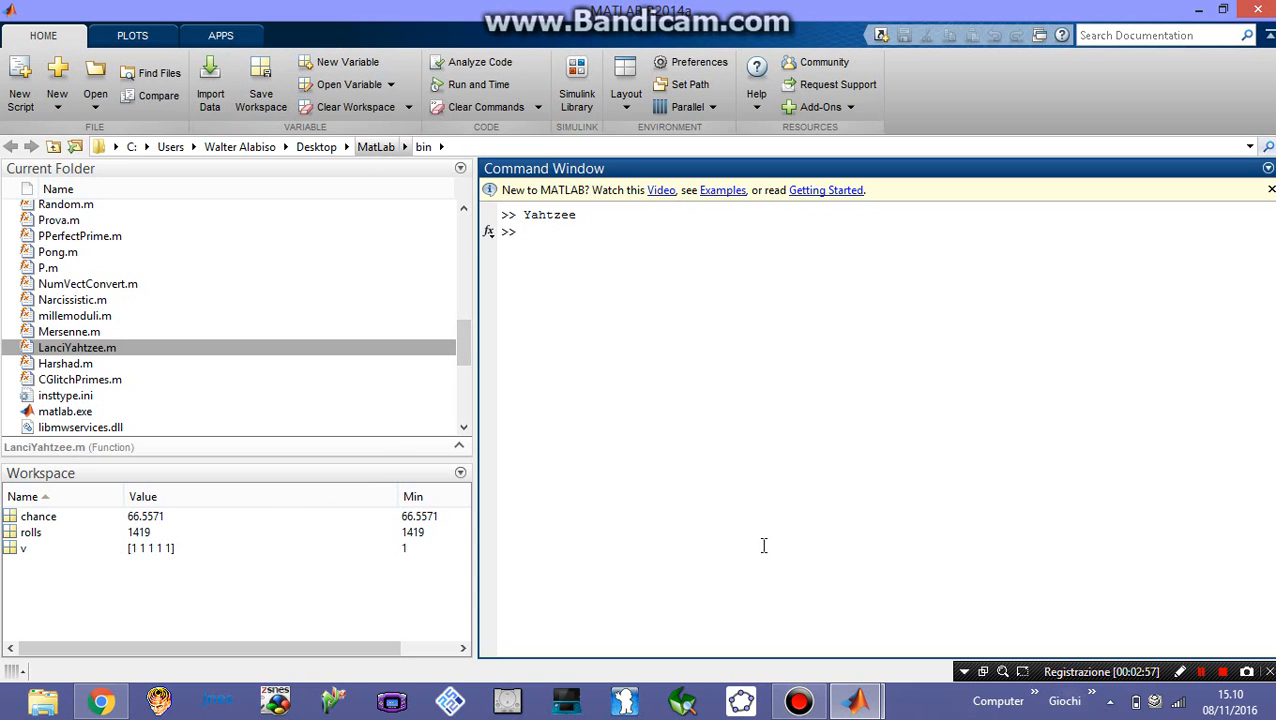
mouse_move(653, 415)
text(Yahtzee)
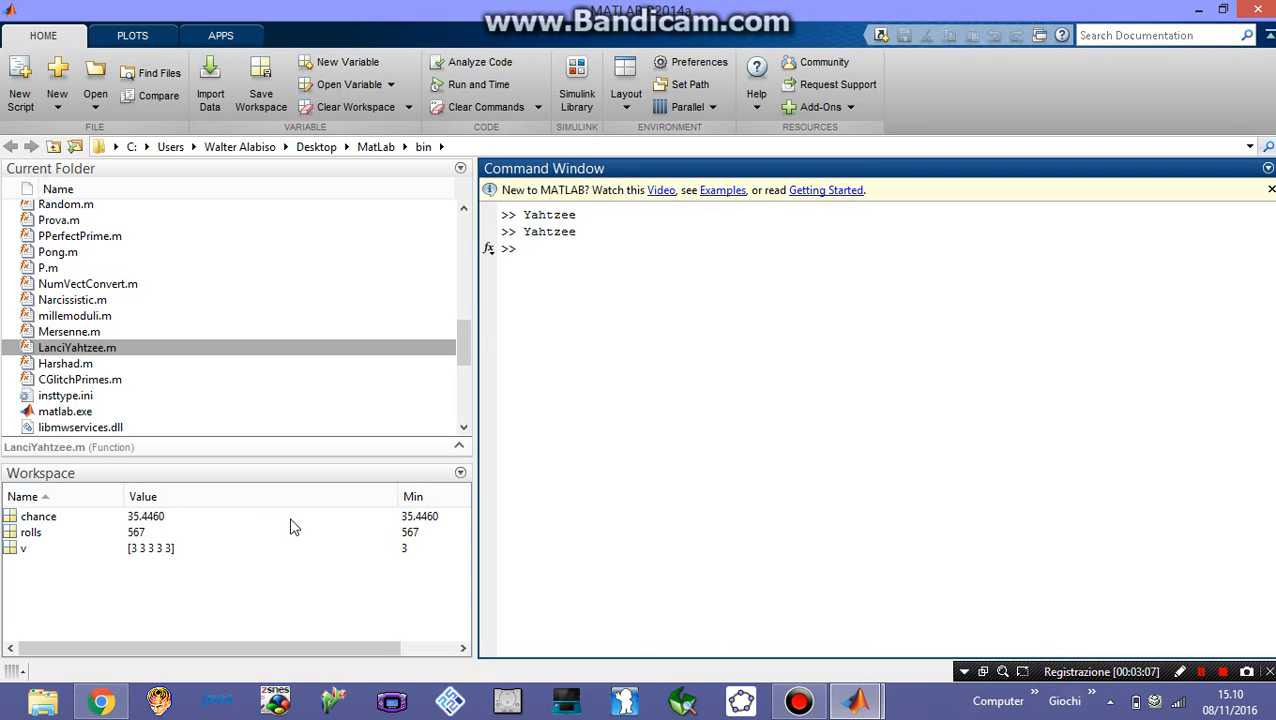
mouse_move(410, 553)
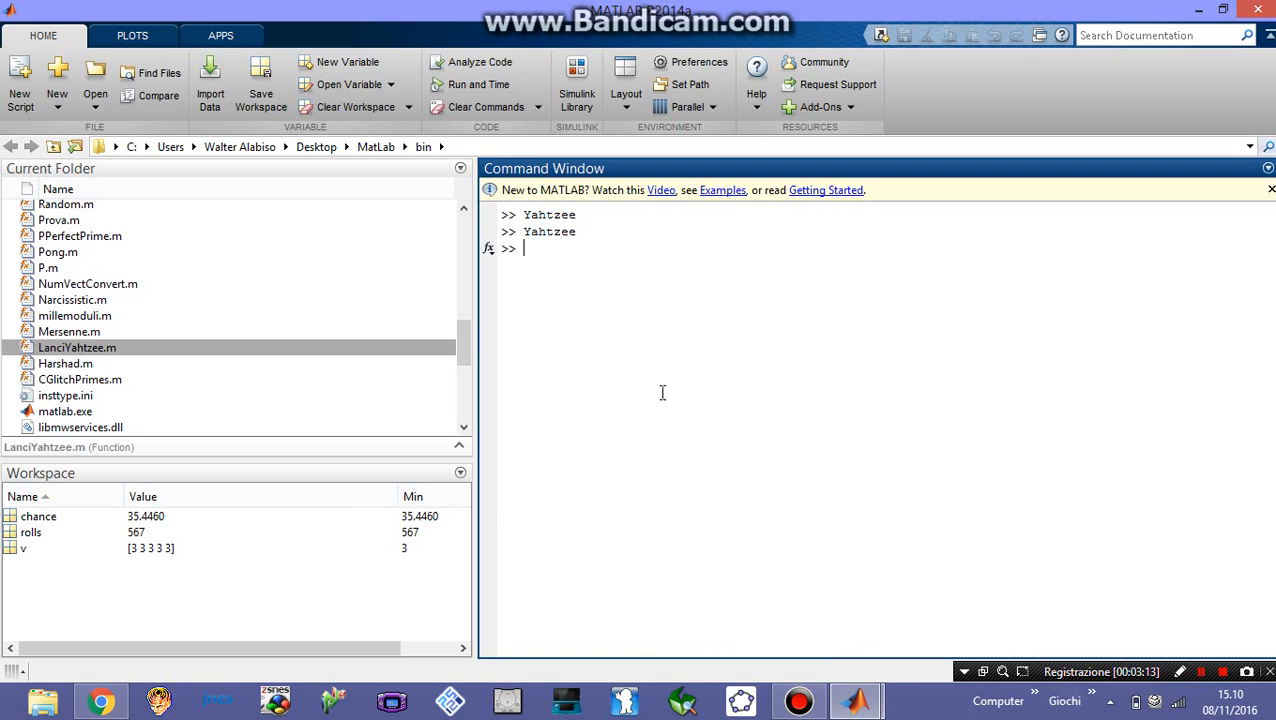
mouse_move(672, 367)
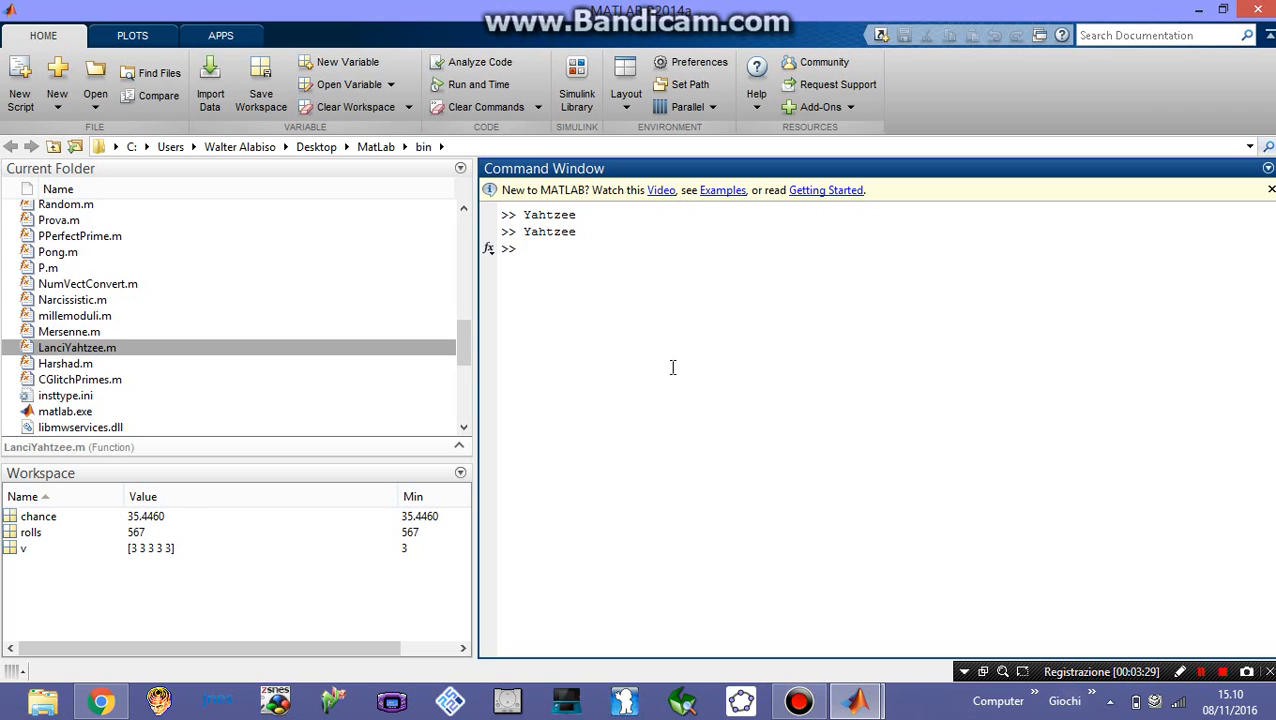
Rerun Yahtzee (567 rolls, chance 35.4460) and bring up Yahtzee3attempts.m in the editor
click(524, 248)
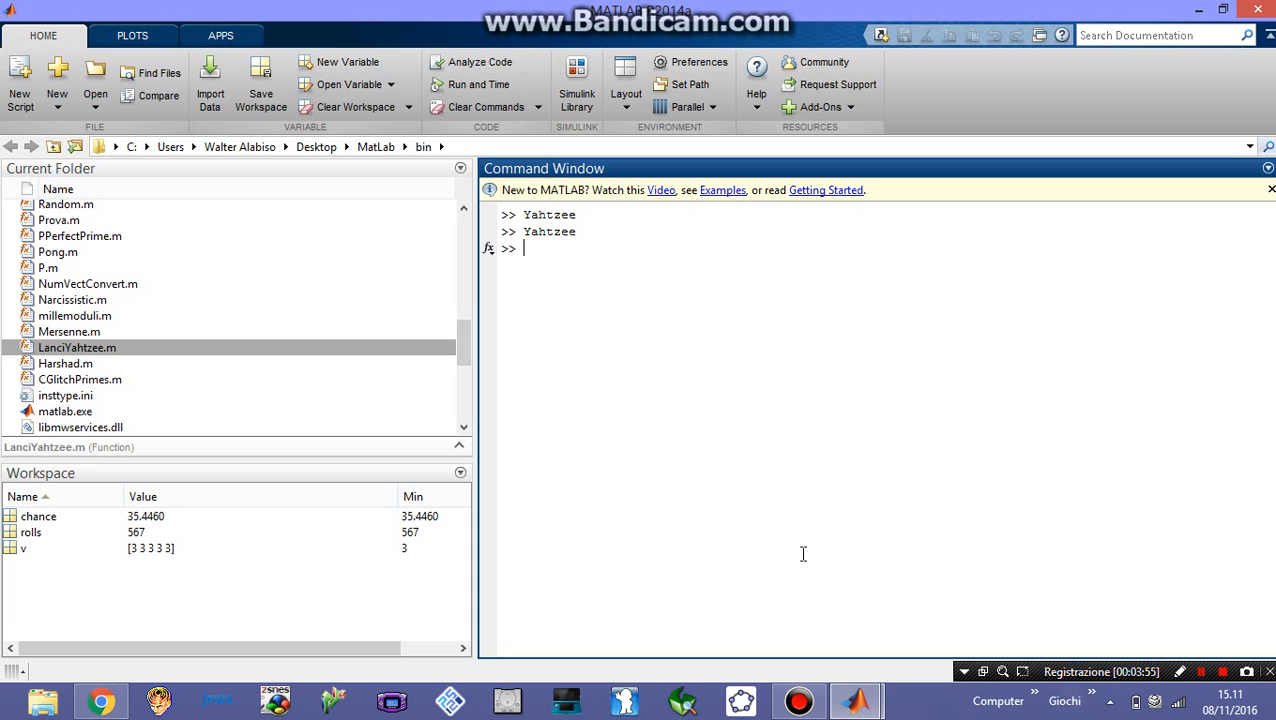
mouse_move(843, 687)
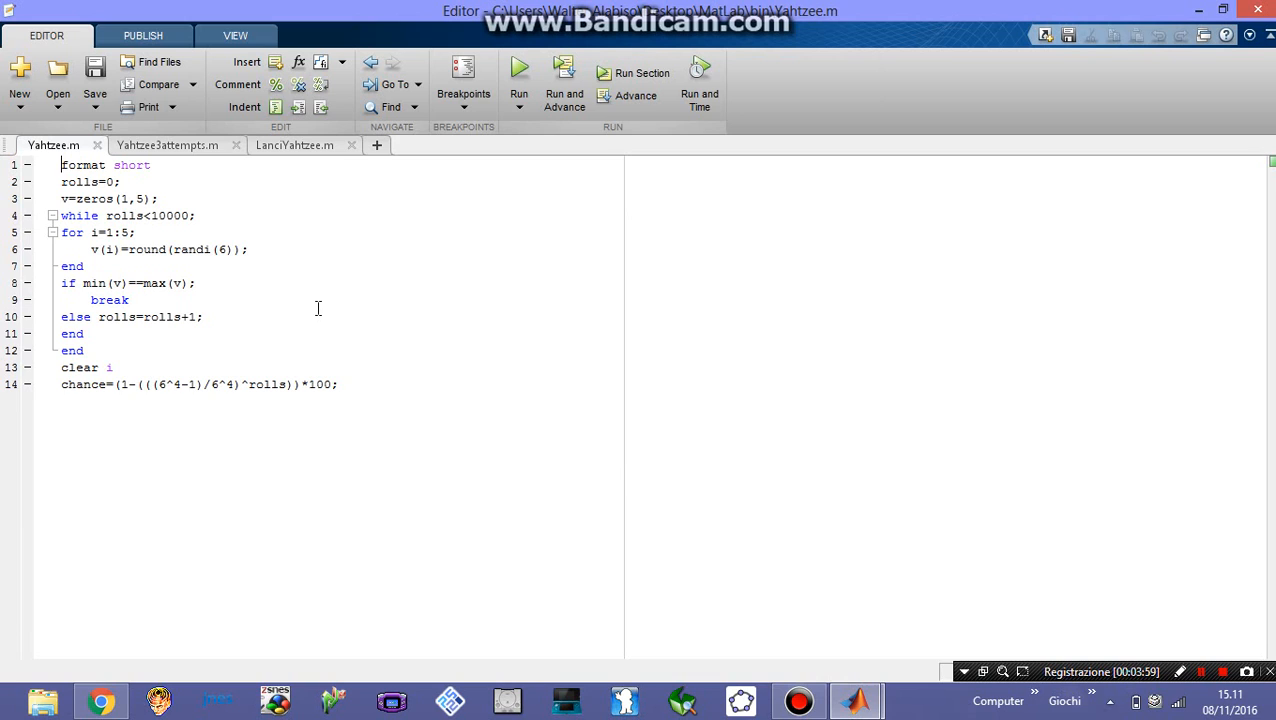
click(167, 145)
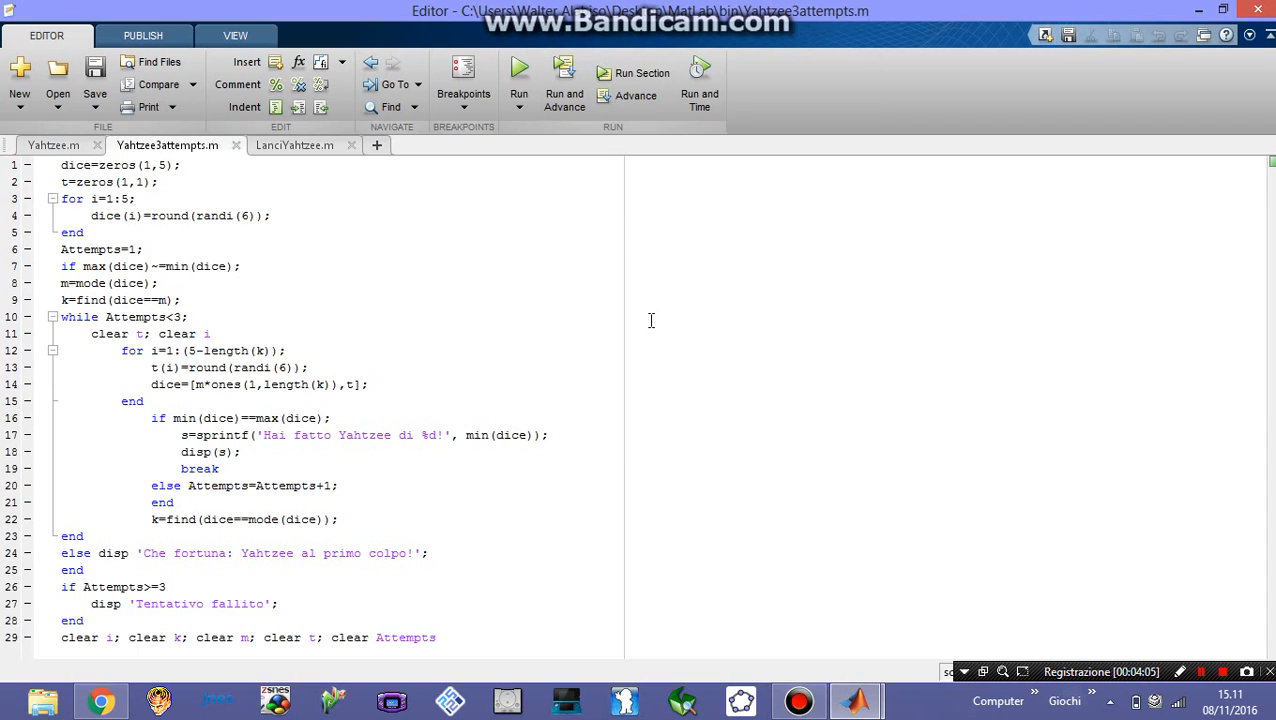
mouse_move(575, 419)
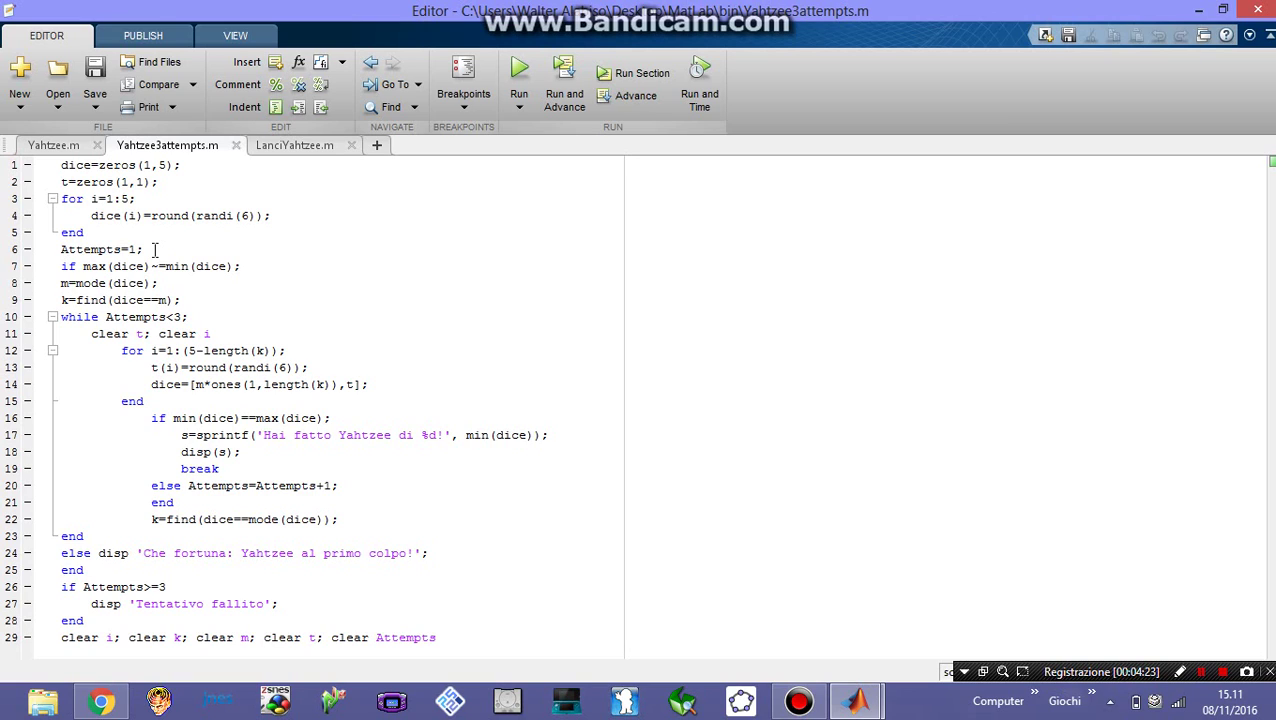
click(238, 266)
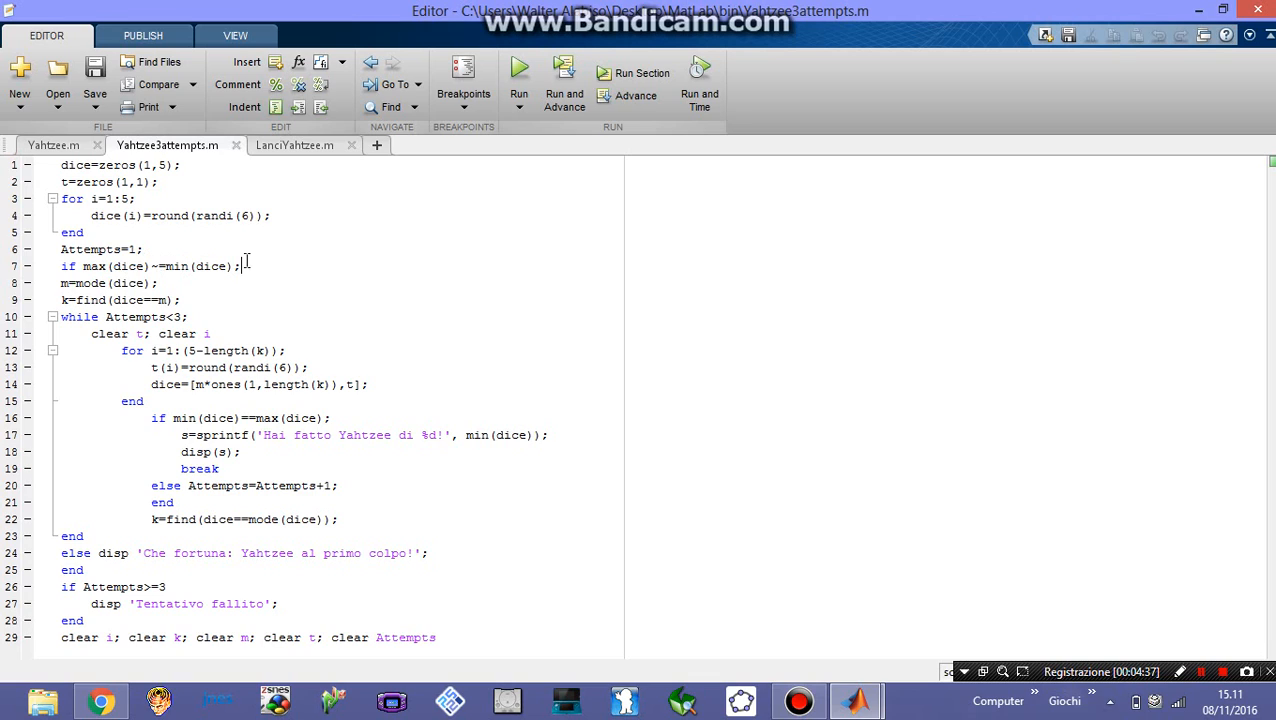
mouse_move(110, 283)
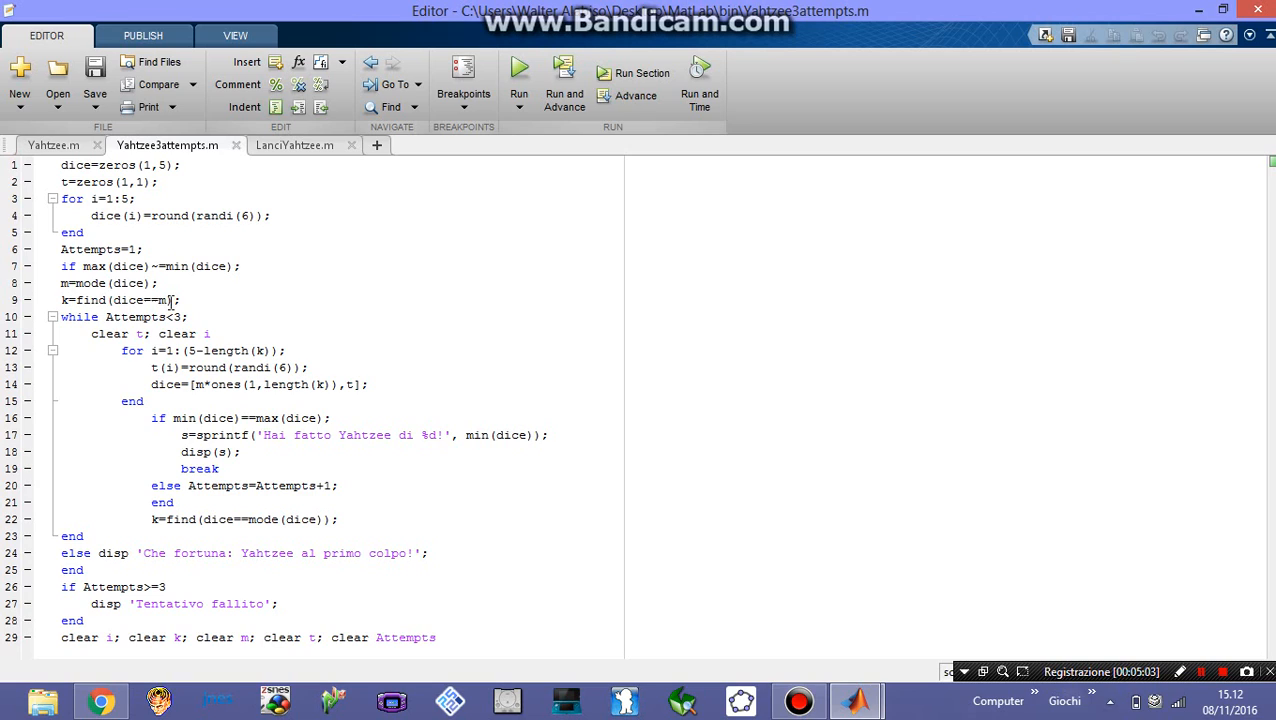
mouse_move(456, 301)
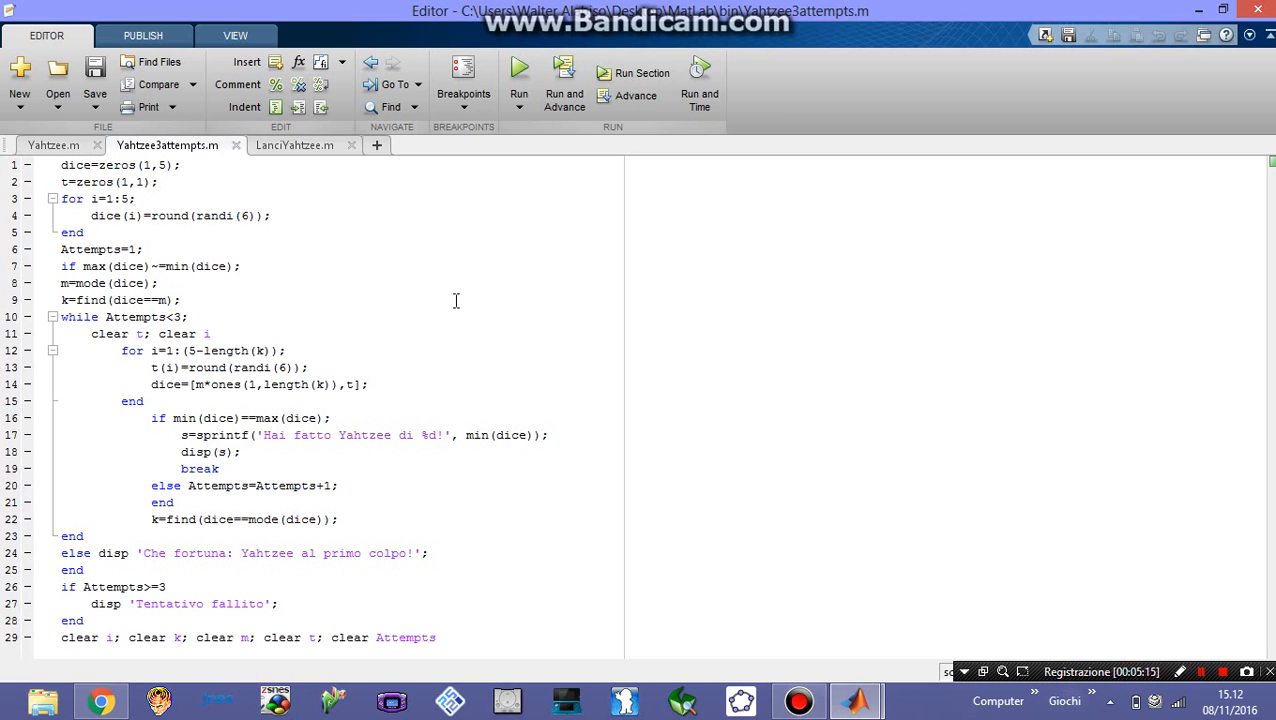
mouse_move(86, 303)
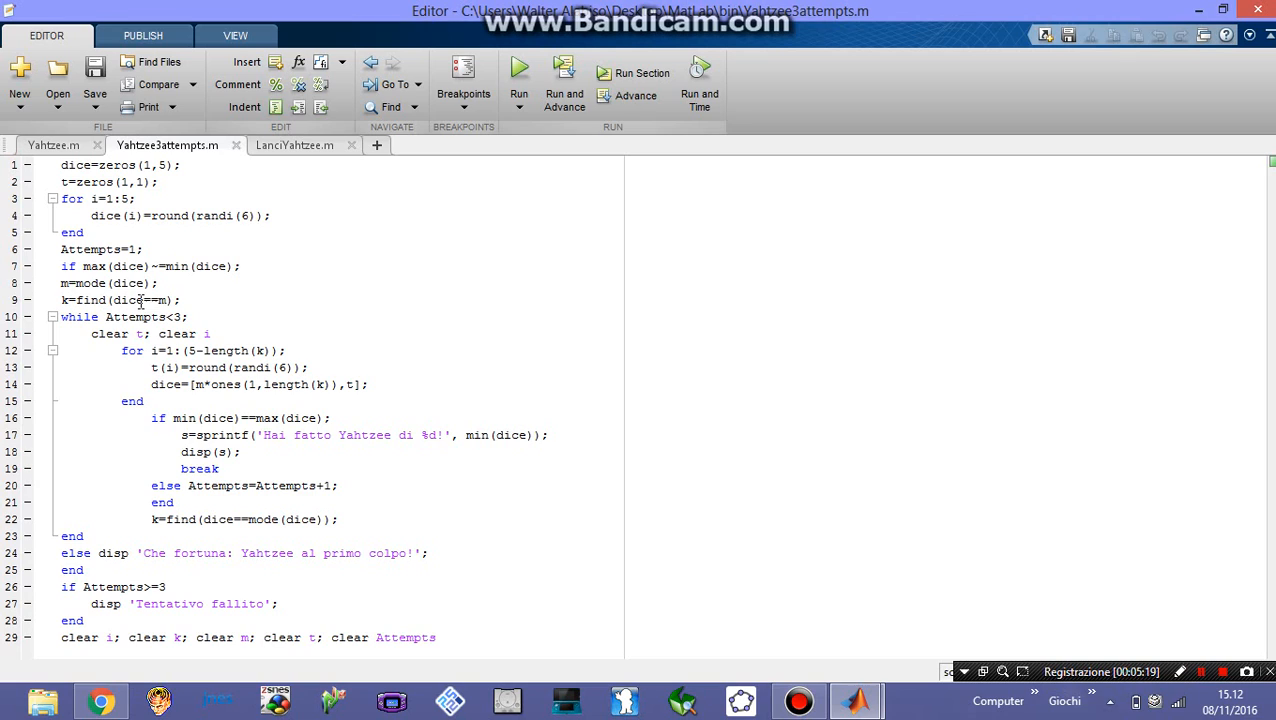
mouse_move(265, 353)
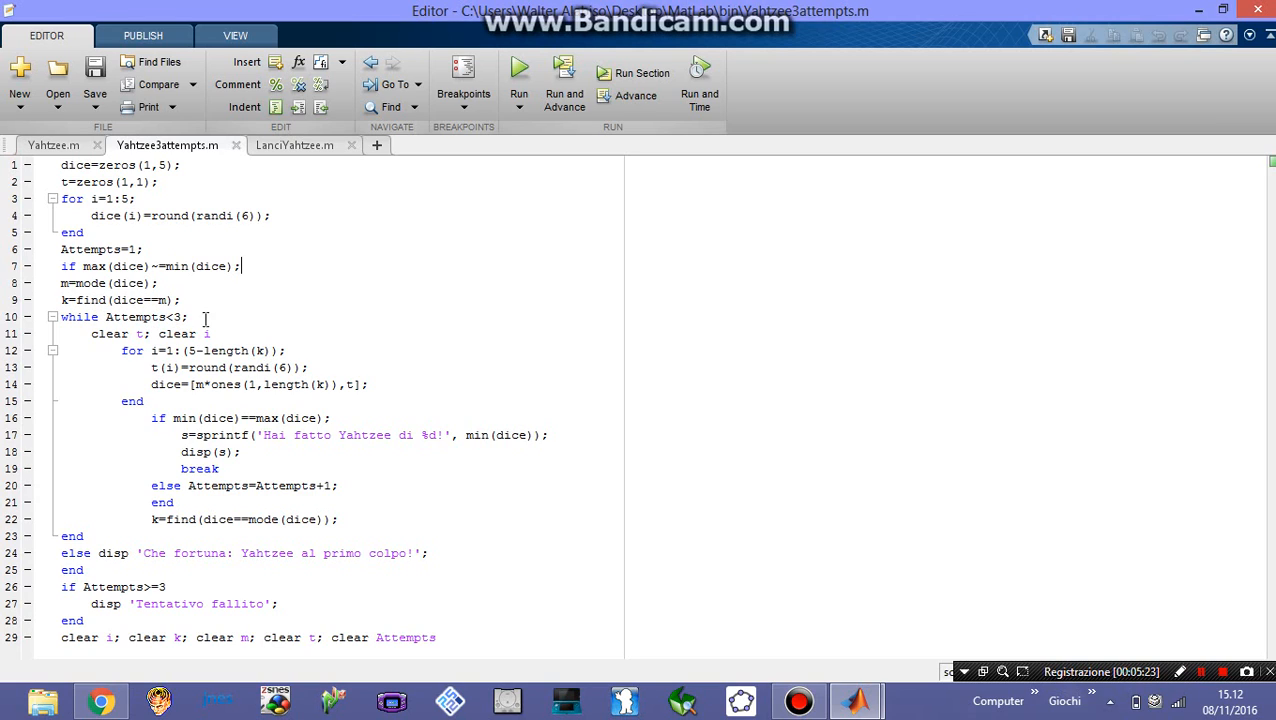
mouse_move(183, 320)
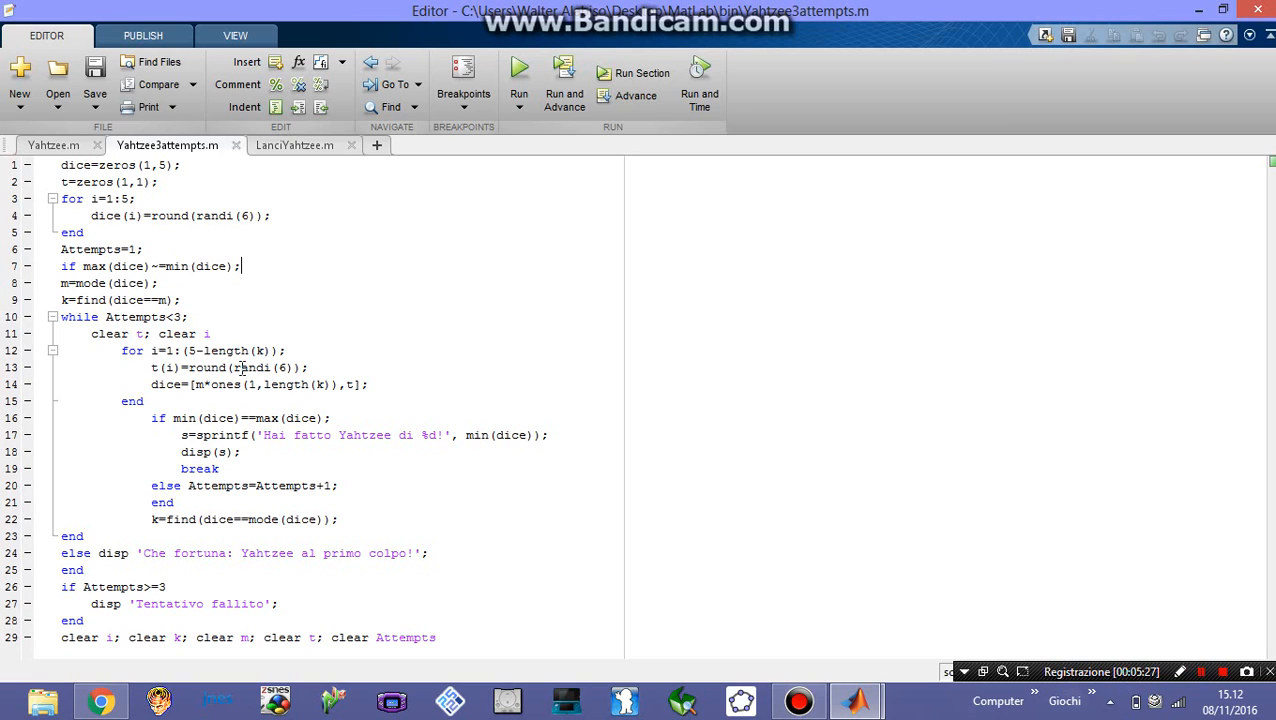
mouse_move(417, 286)
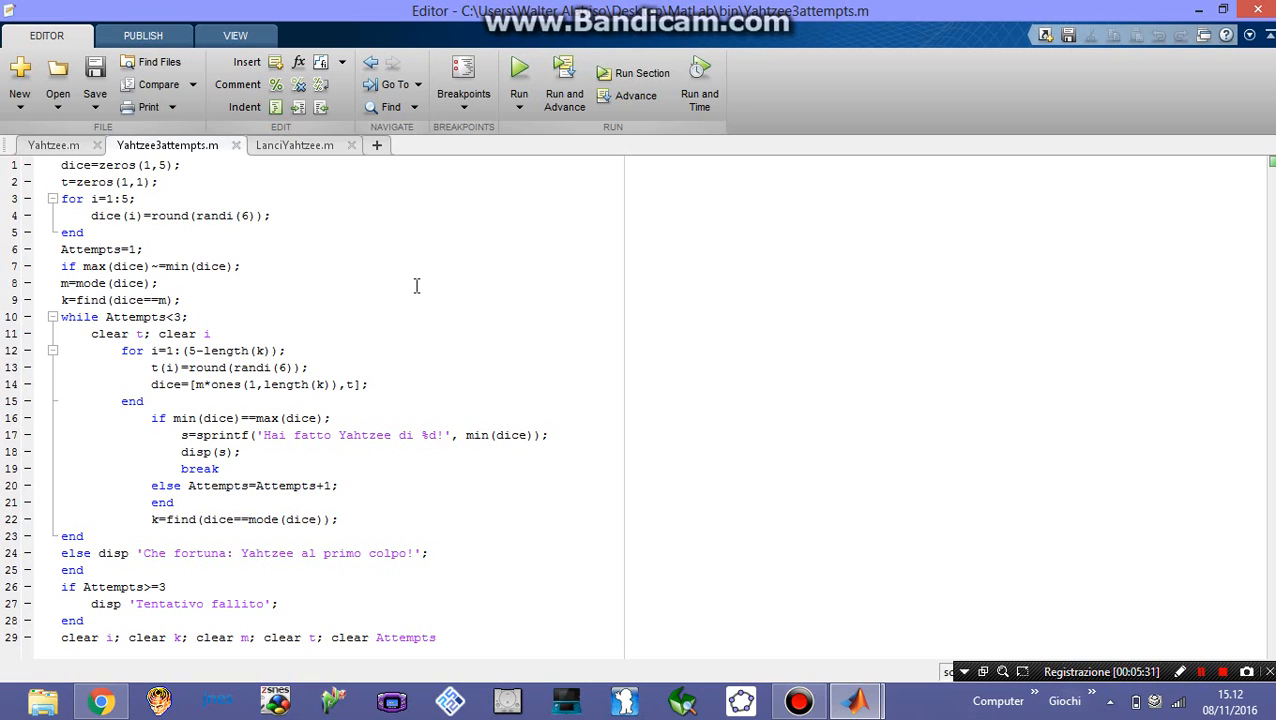
mouse_move(266, 351)
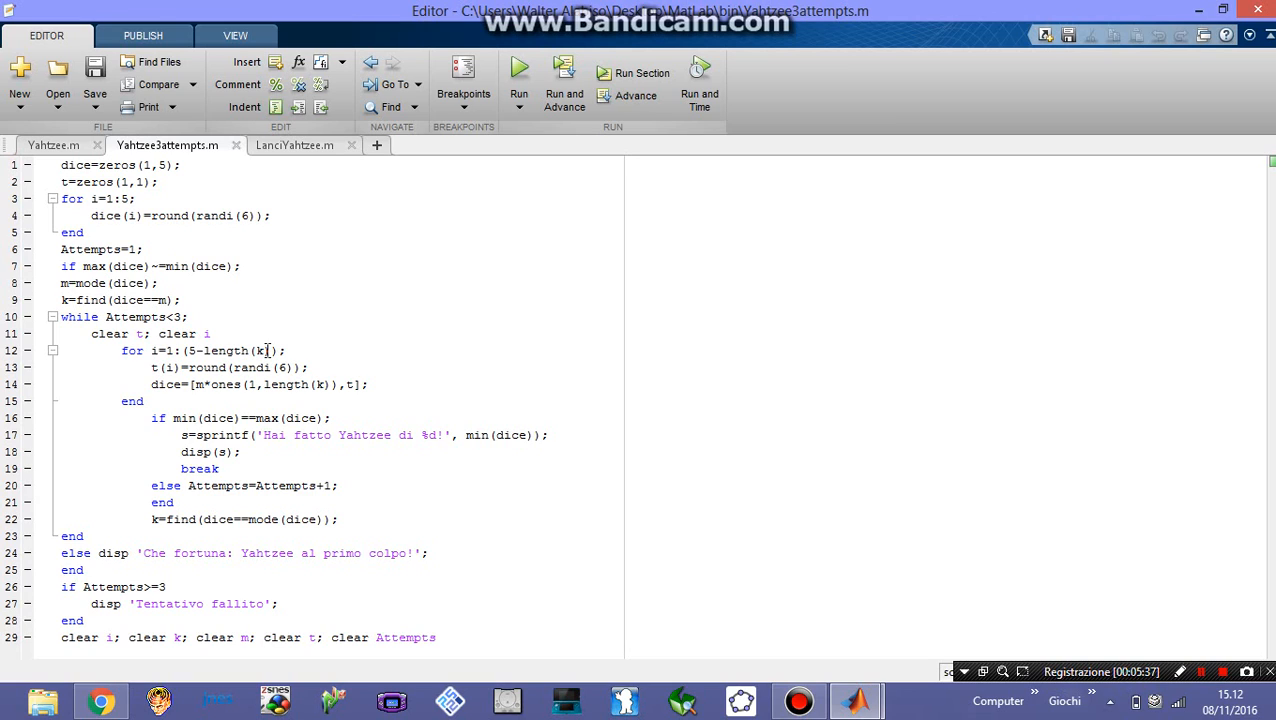
Review the Yahtzee3attempts.m code and run it, printing 'Tentativo fallito'
click(240, 266)
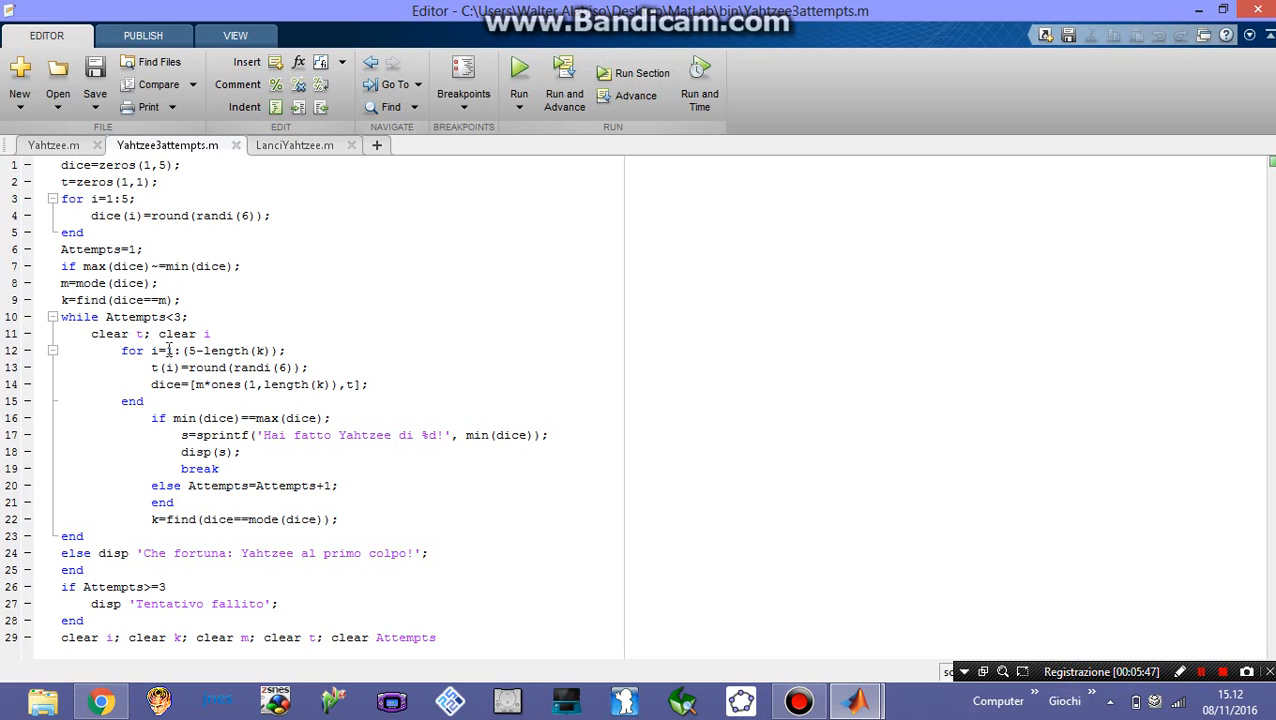
mouse_move(238, 349)
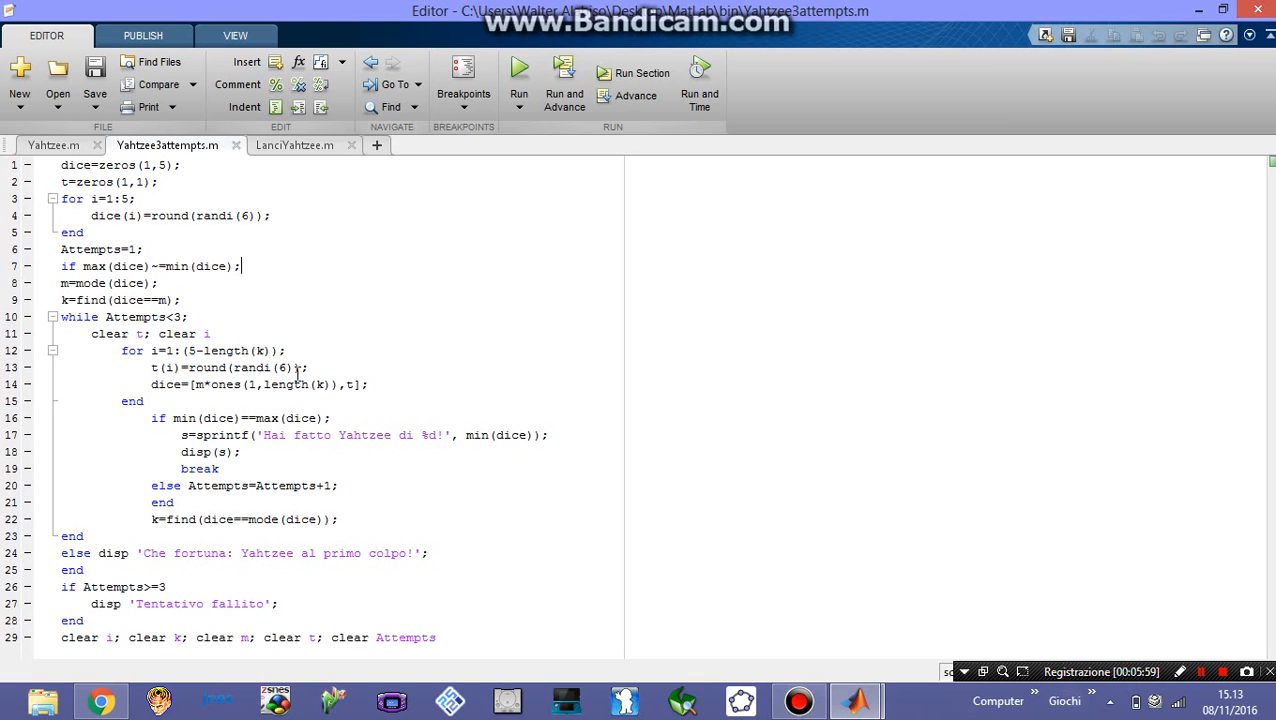
mouse_move(201, 394)
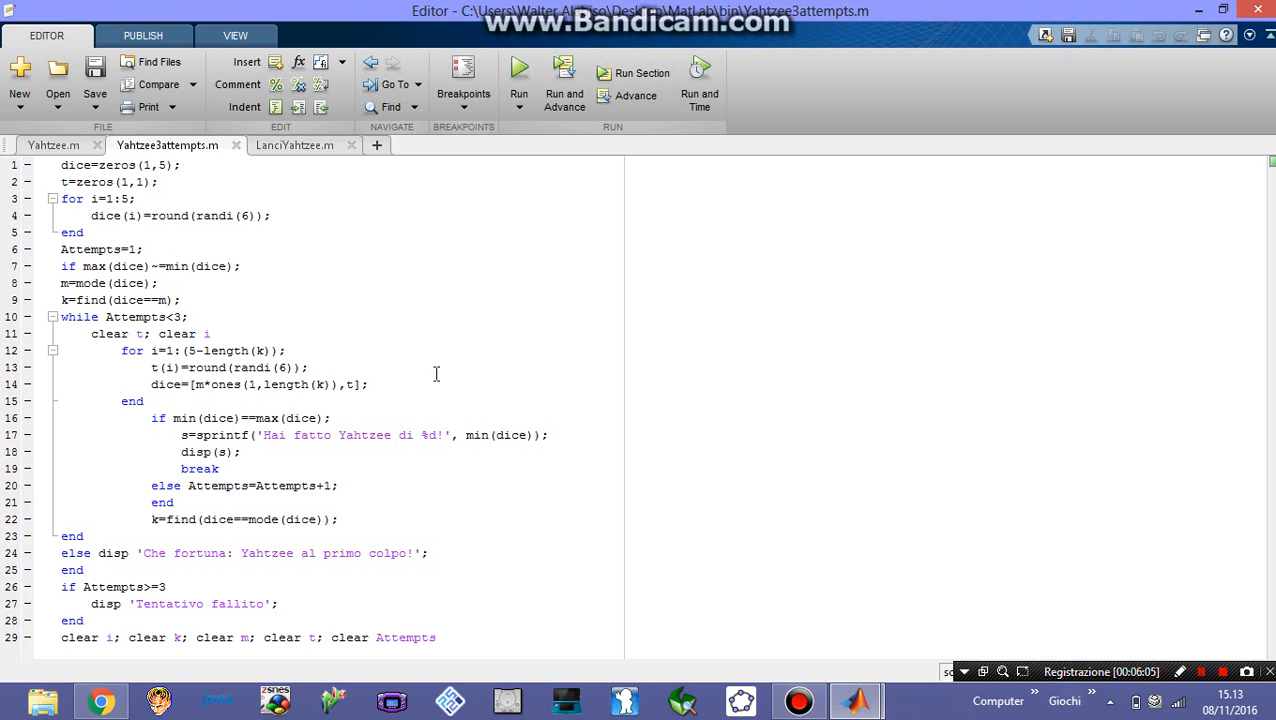
mouse_move(469, 374)
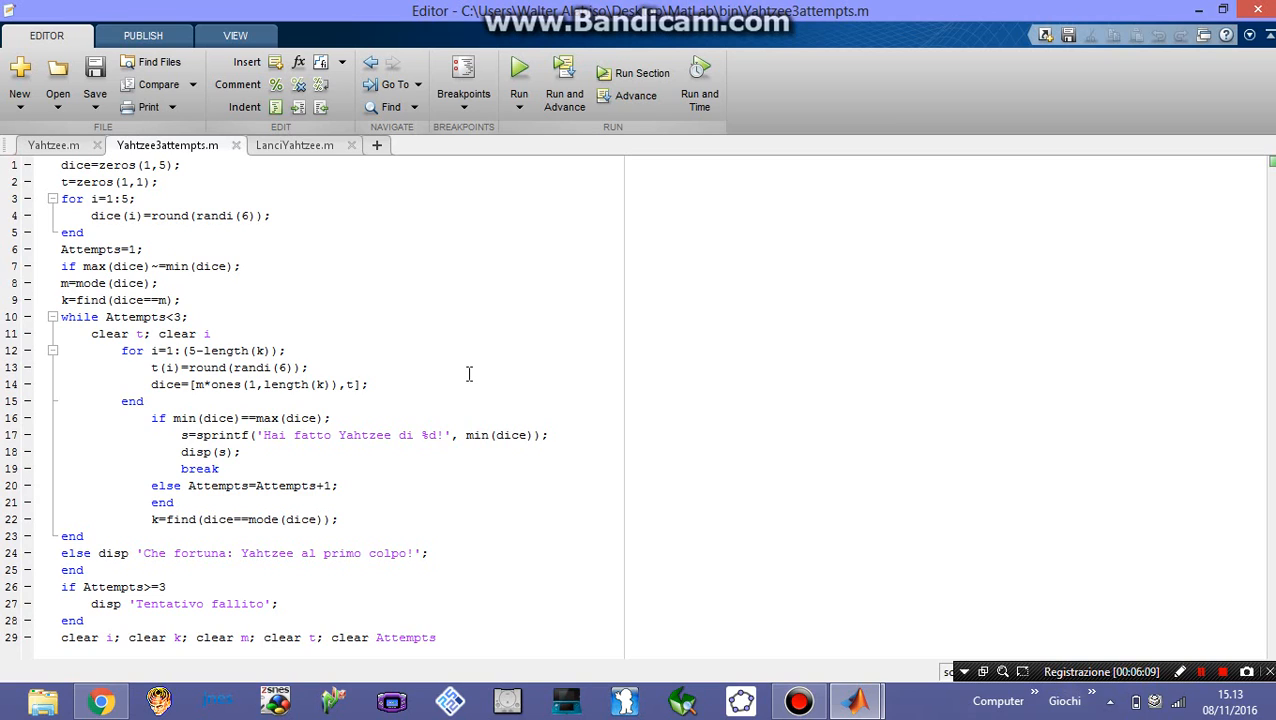
mouse_move(386, 431)
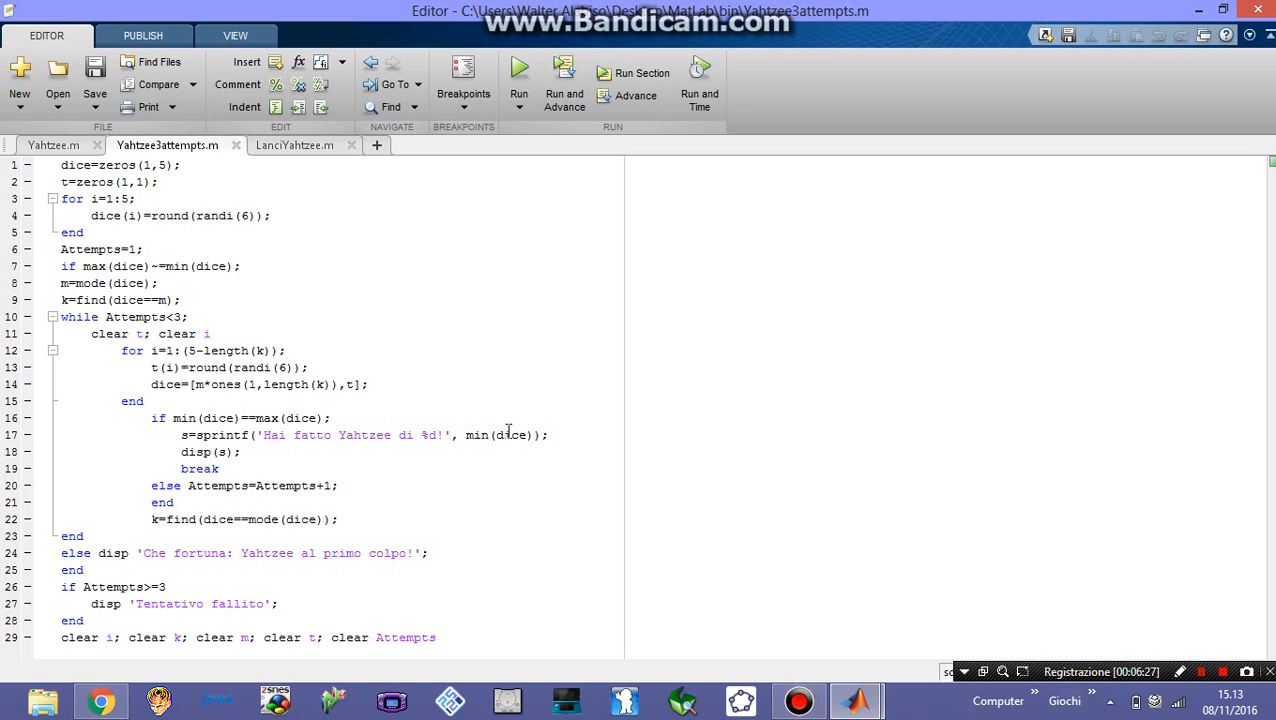
mouse_move(579, 471)
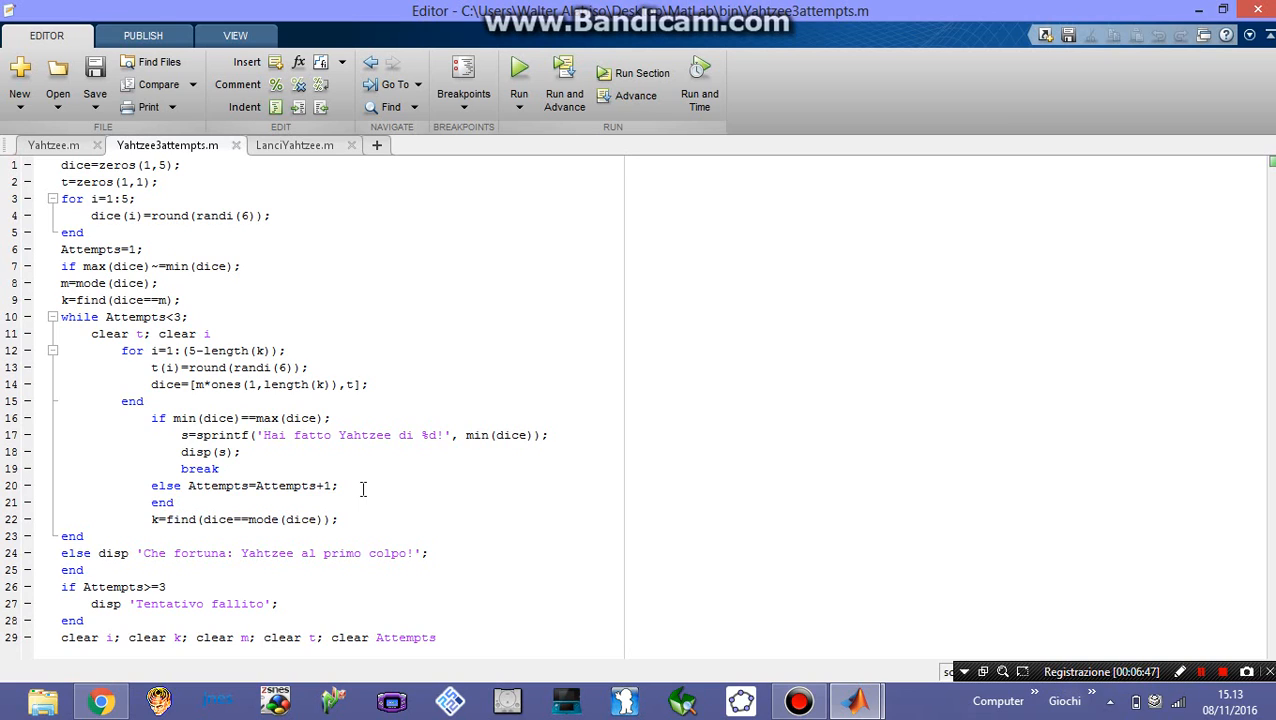
click(238, 266)
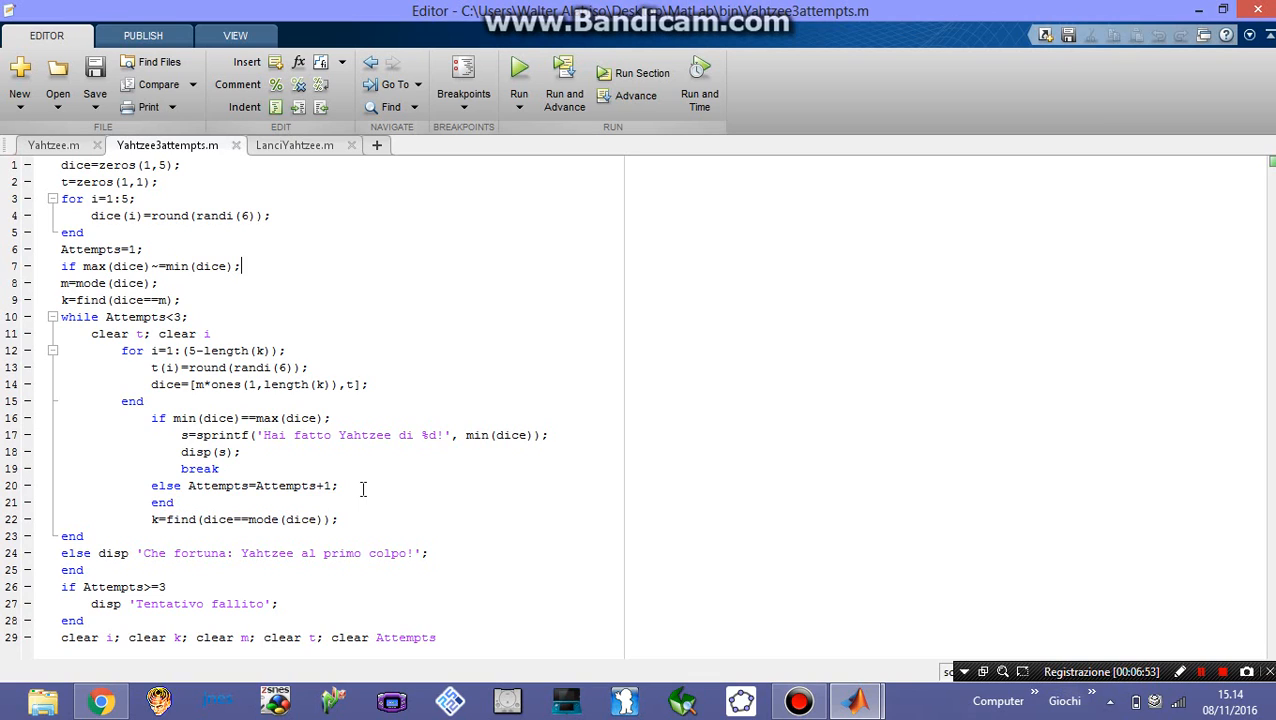
mouse_move(296, 519)
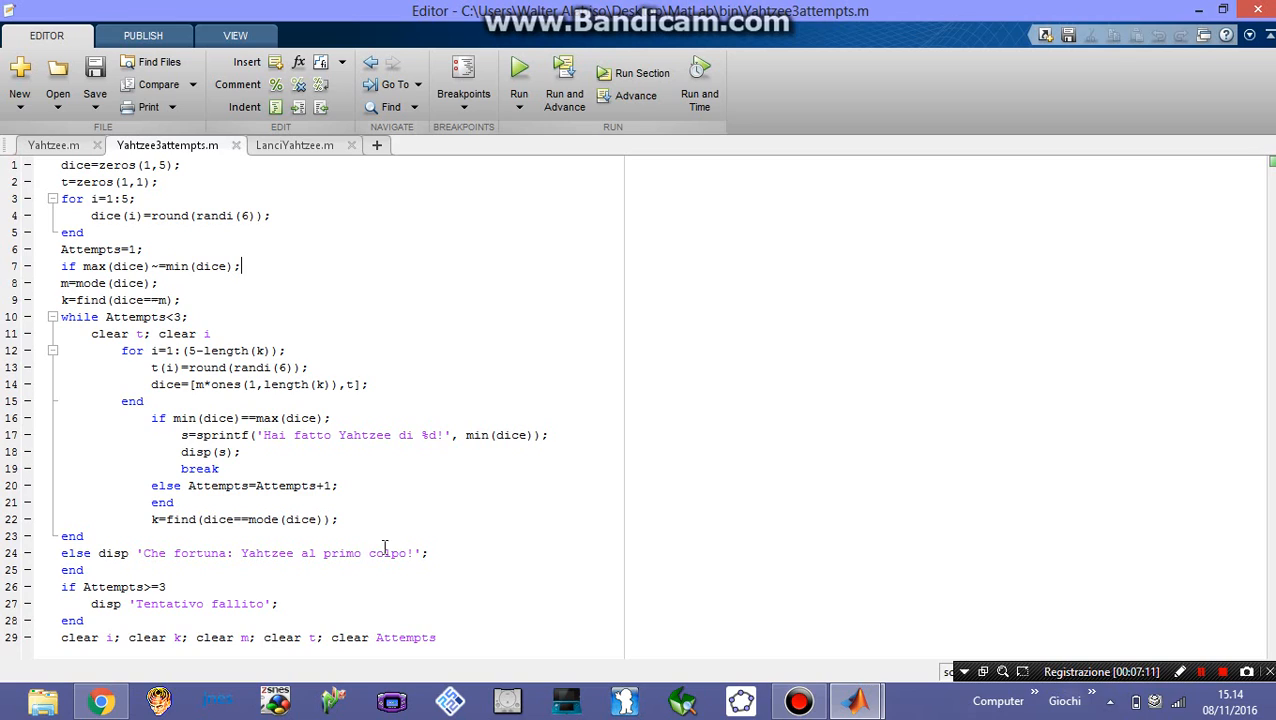
mouse_move(519, 543)
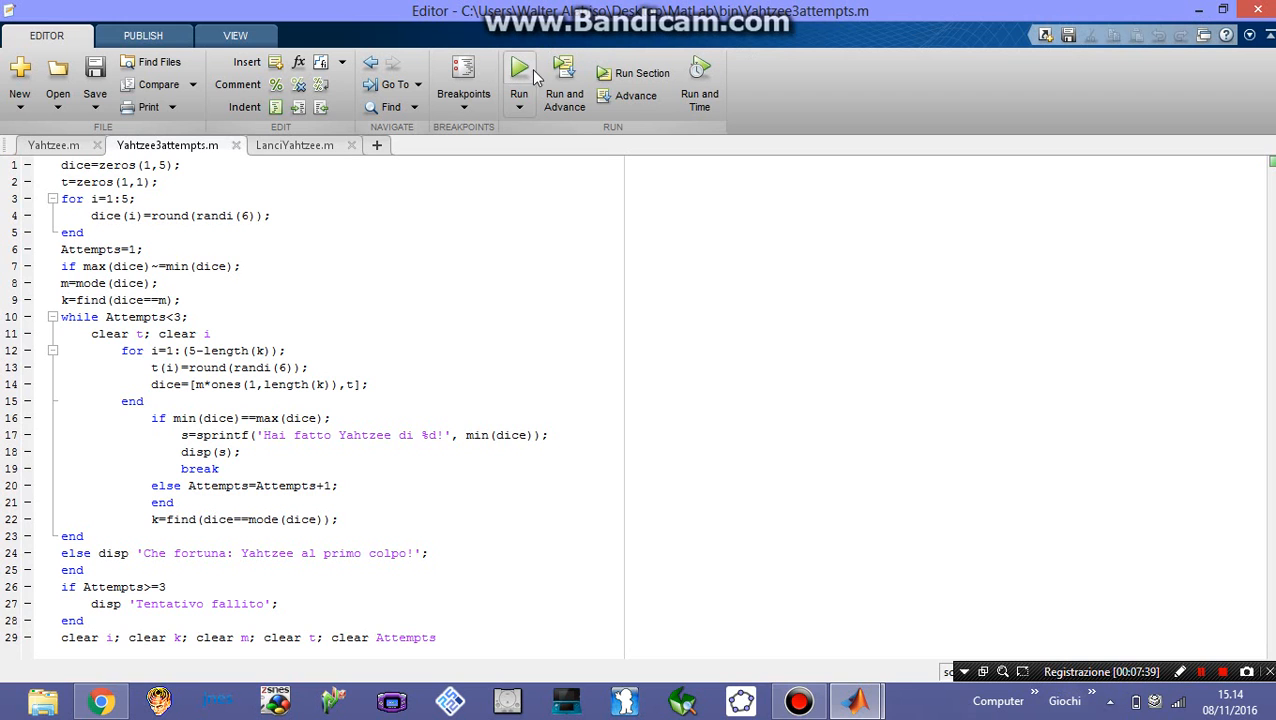
click(518, 67)
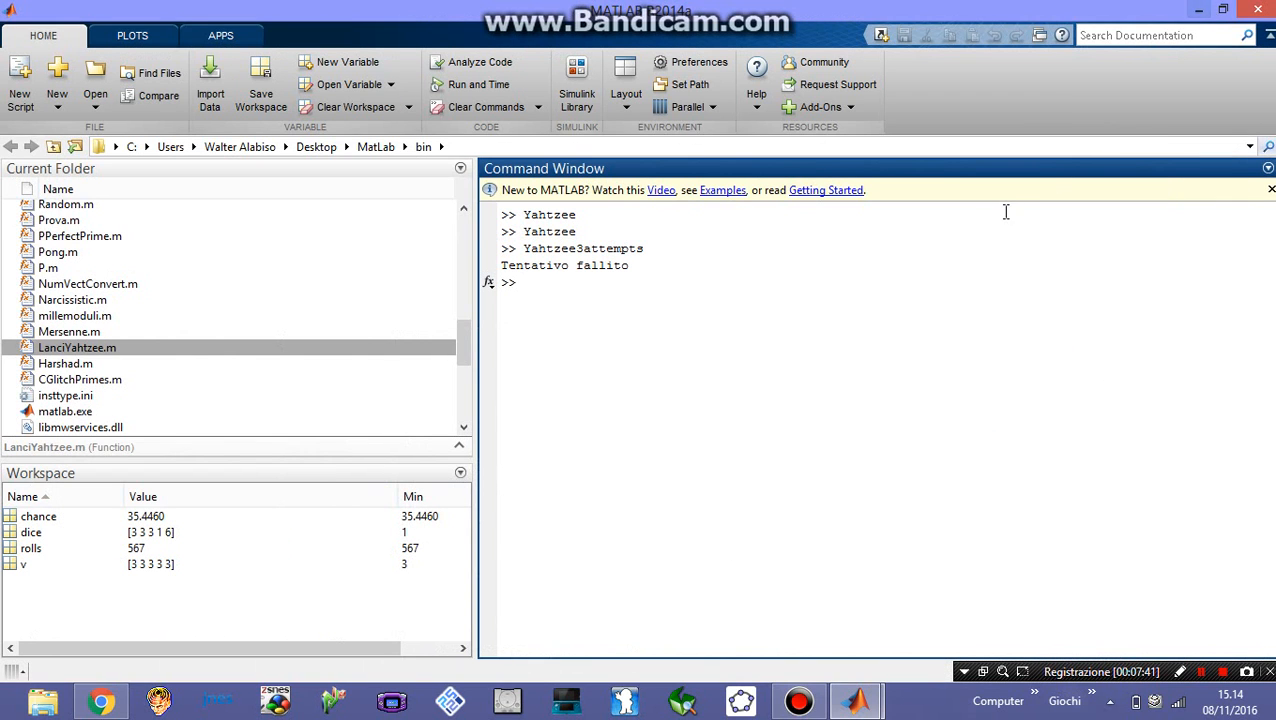
mouse_move(980, 219)
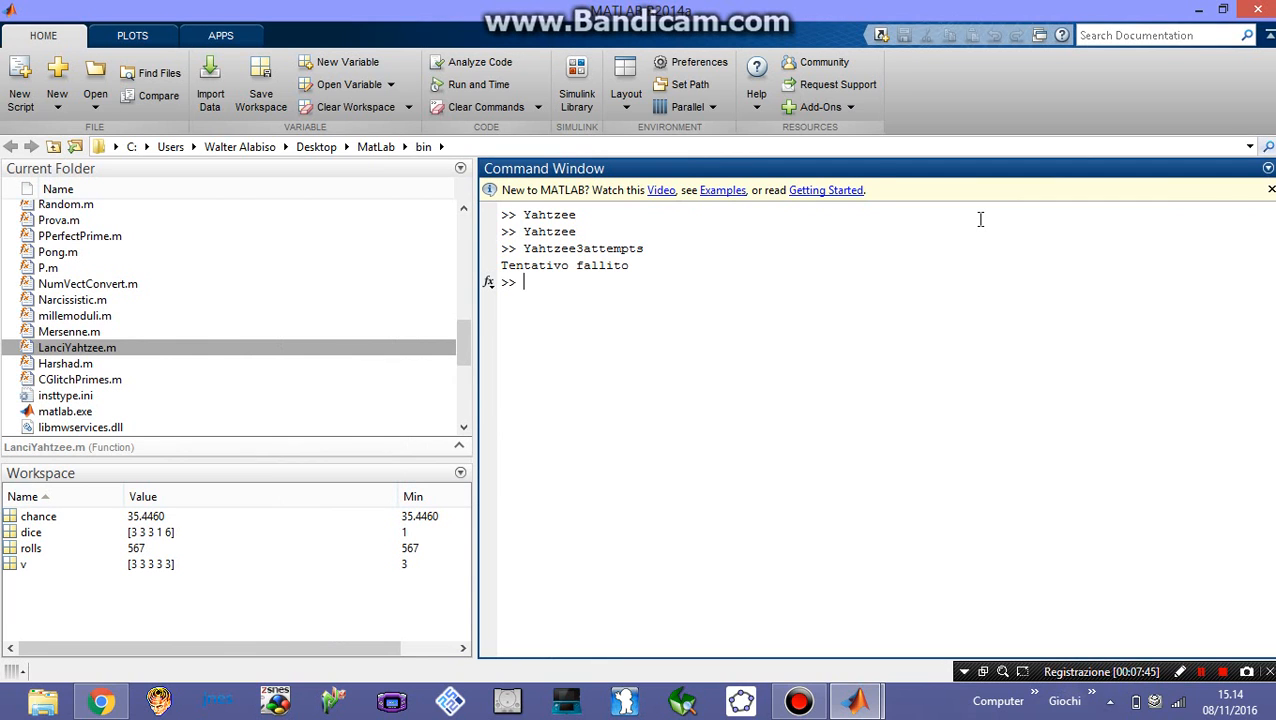
Run Yahtzee3attempts from the Command Window three more times, each printing 'Tentativo fallito'
text(Yahtzee3attempts)
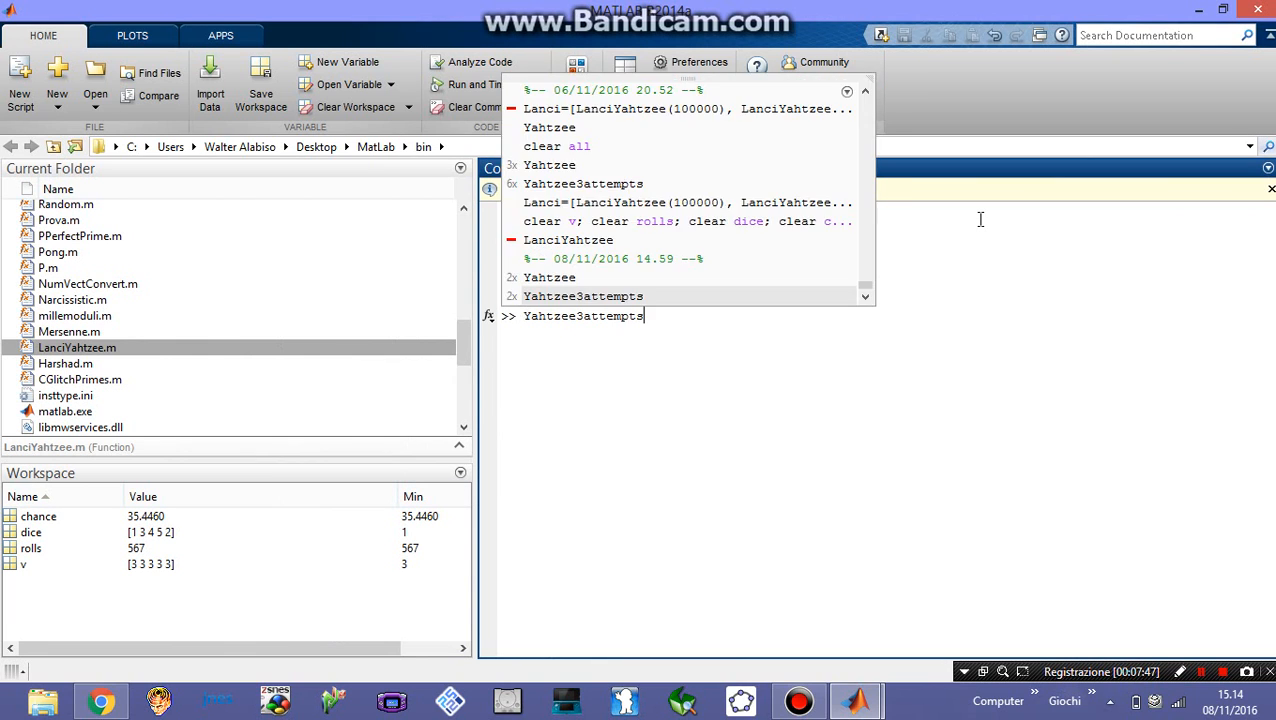
key(Return)
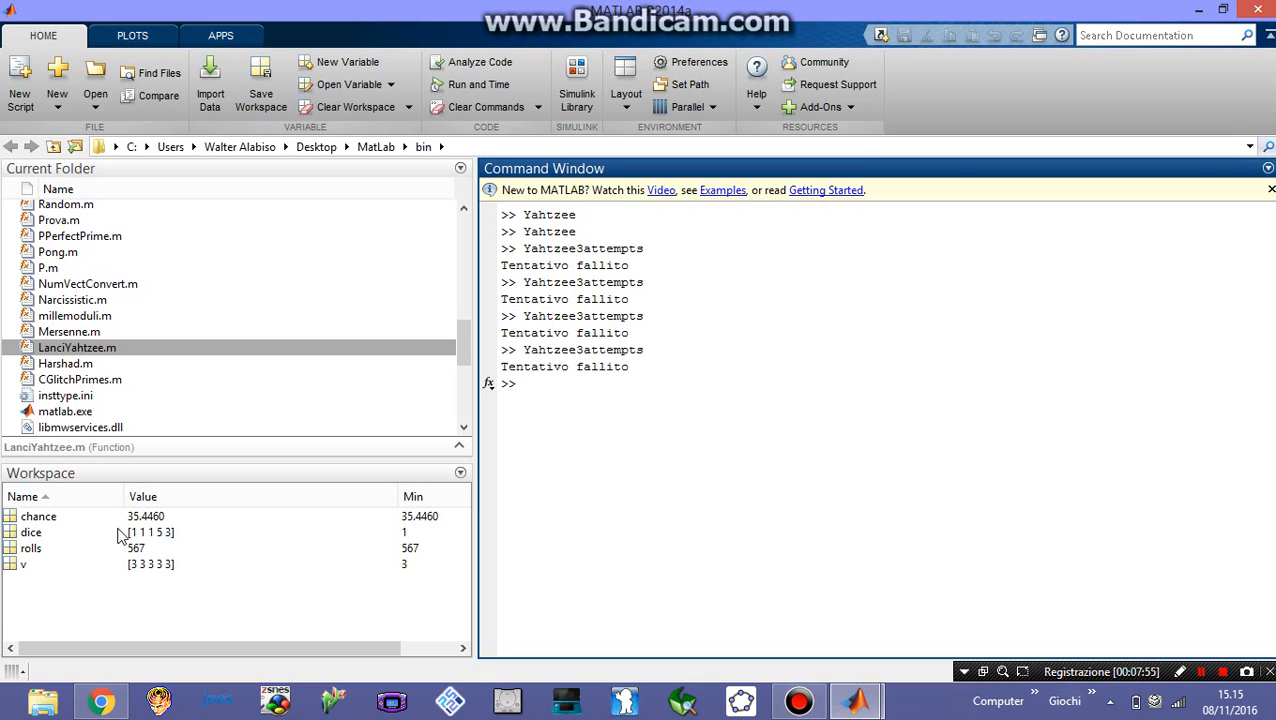
mouse_move(141, 543)
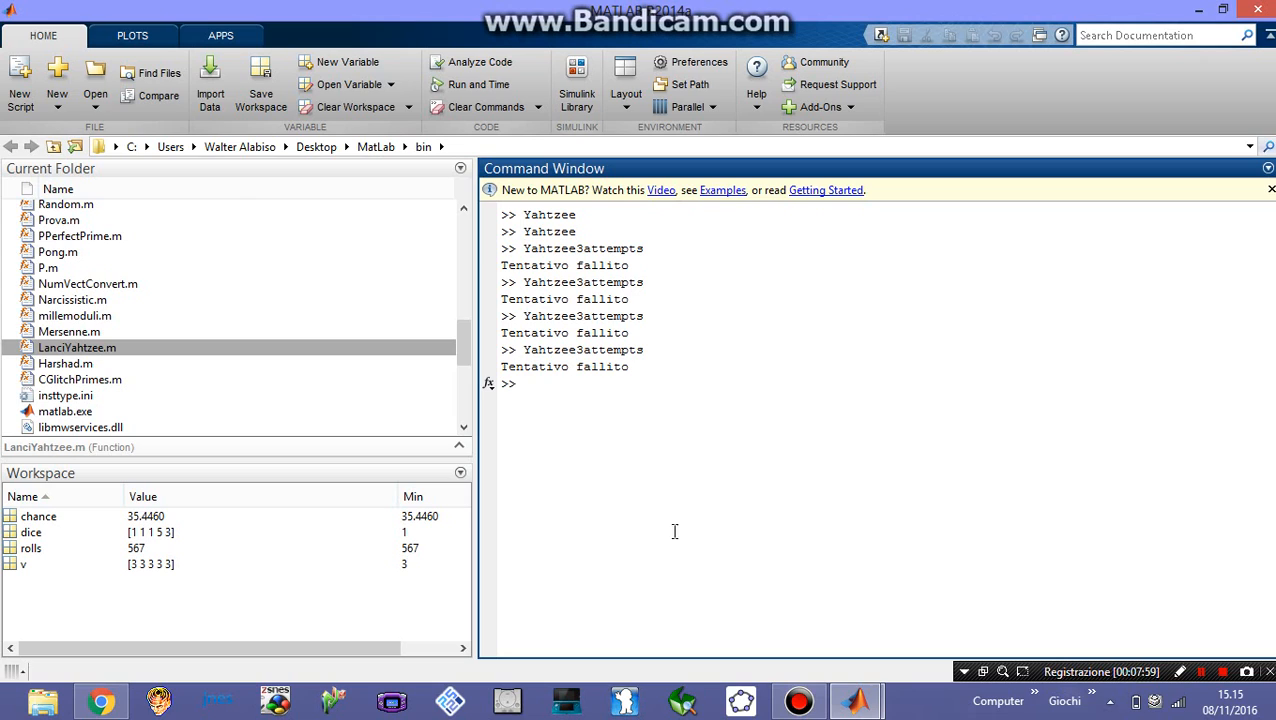
mouse_move(684, 530)
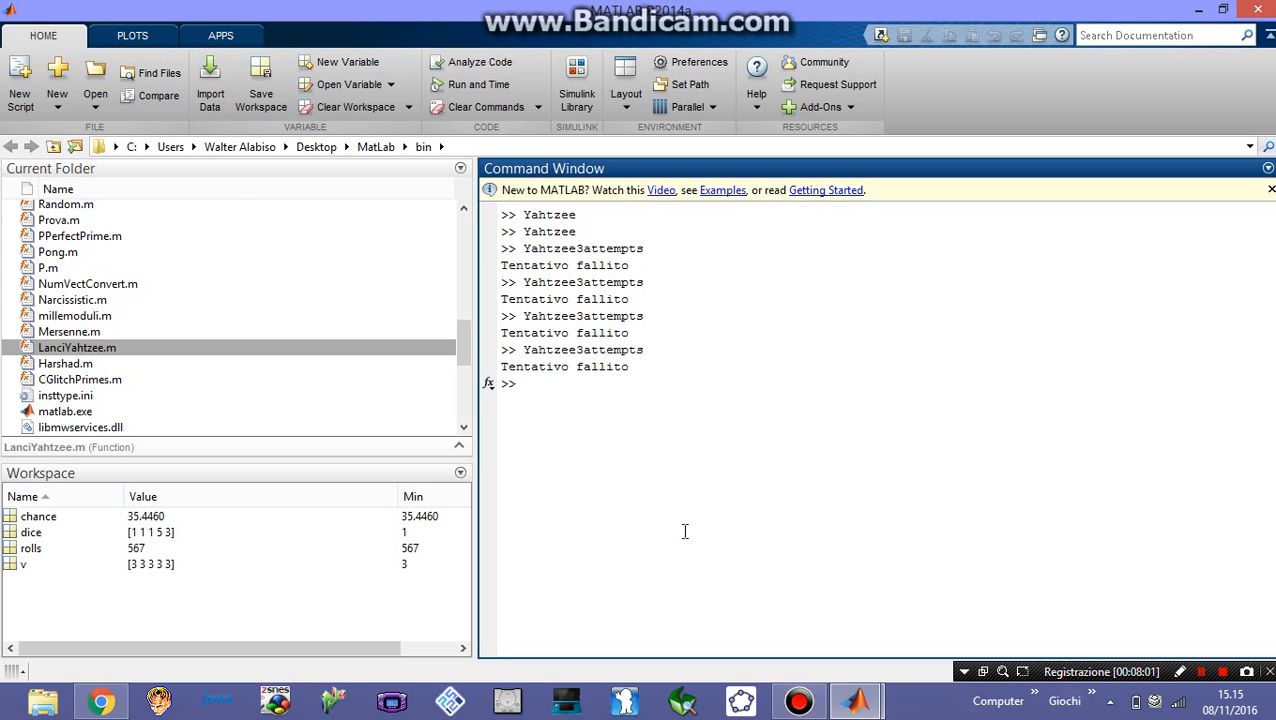
click(525, 383)
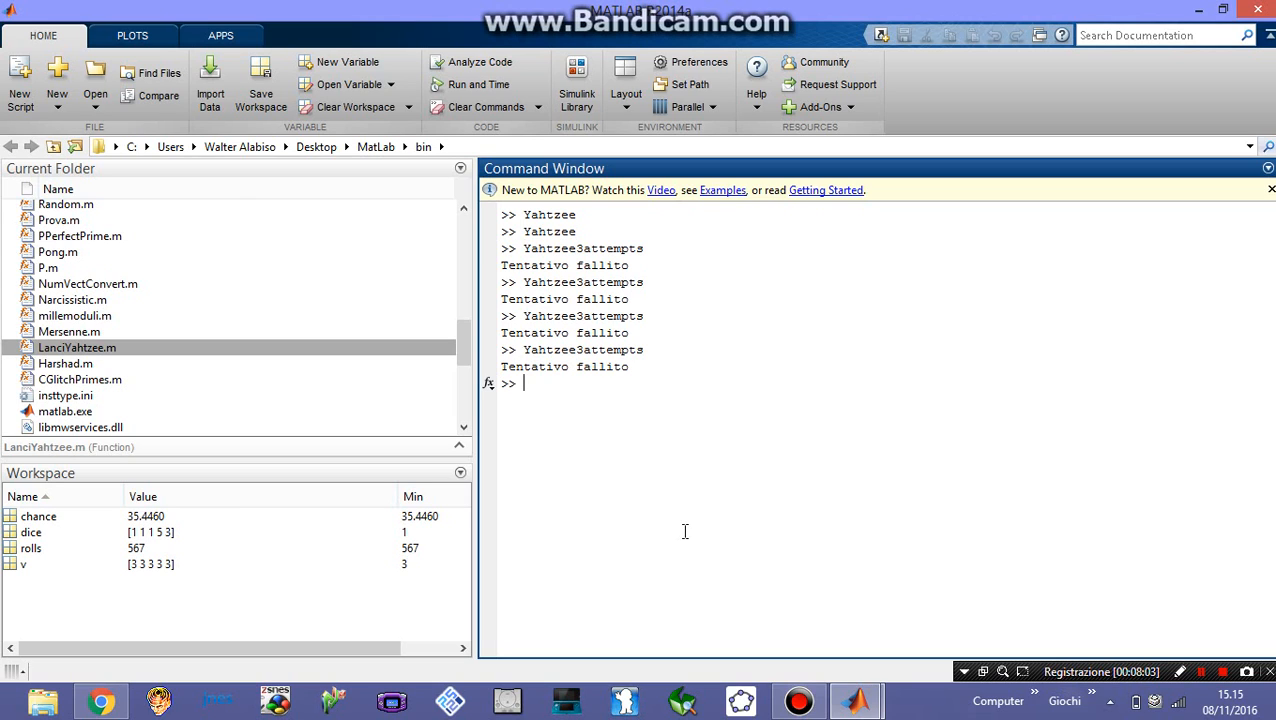
Type Lanci=[LanciYahtzee(100000) ...] with the call repeated several times, not yet run
text(La)
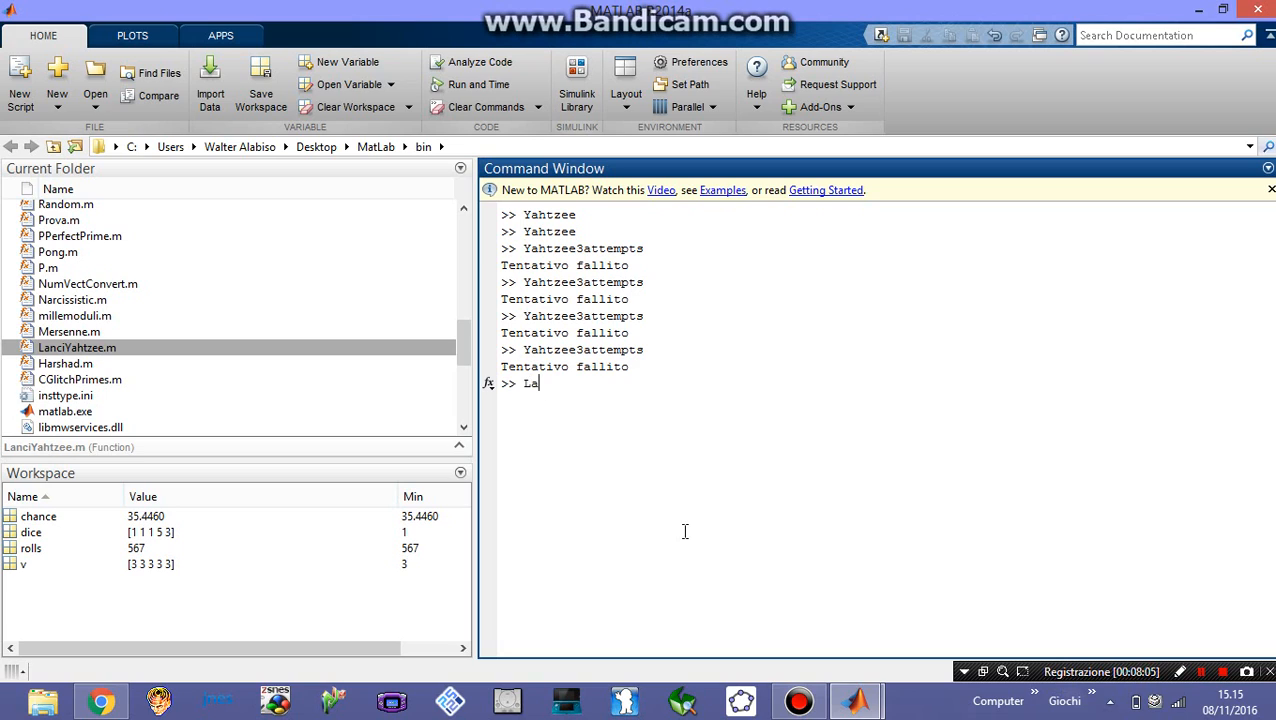
text(nci=)
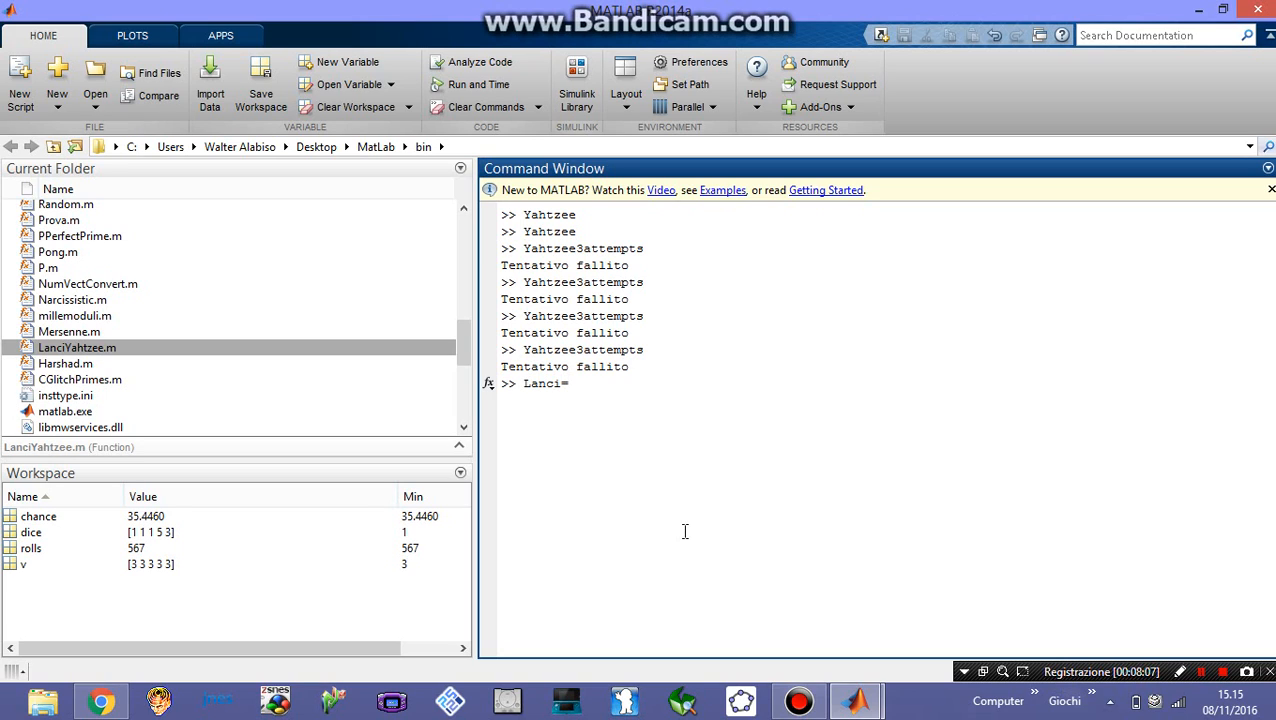
text([L)
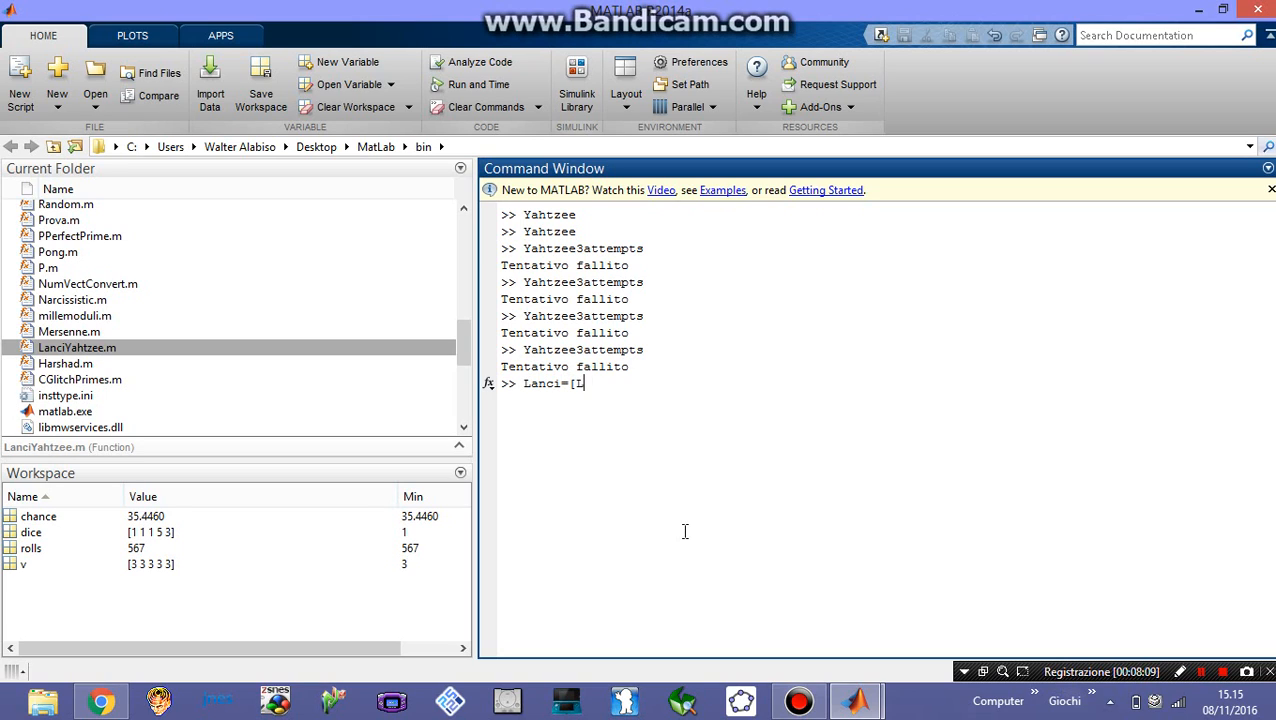
text(LanciYahtz)
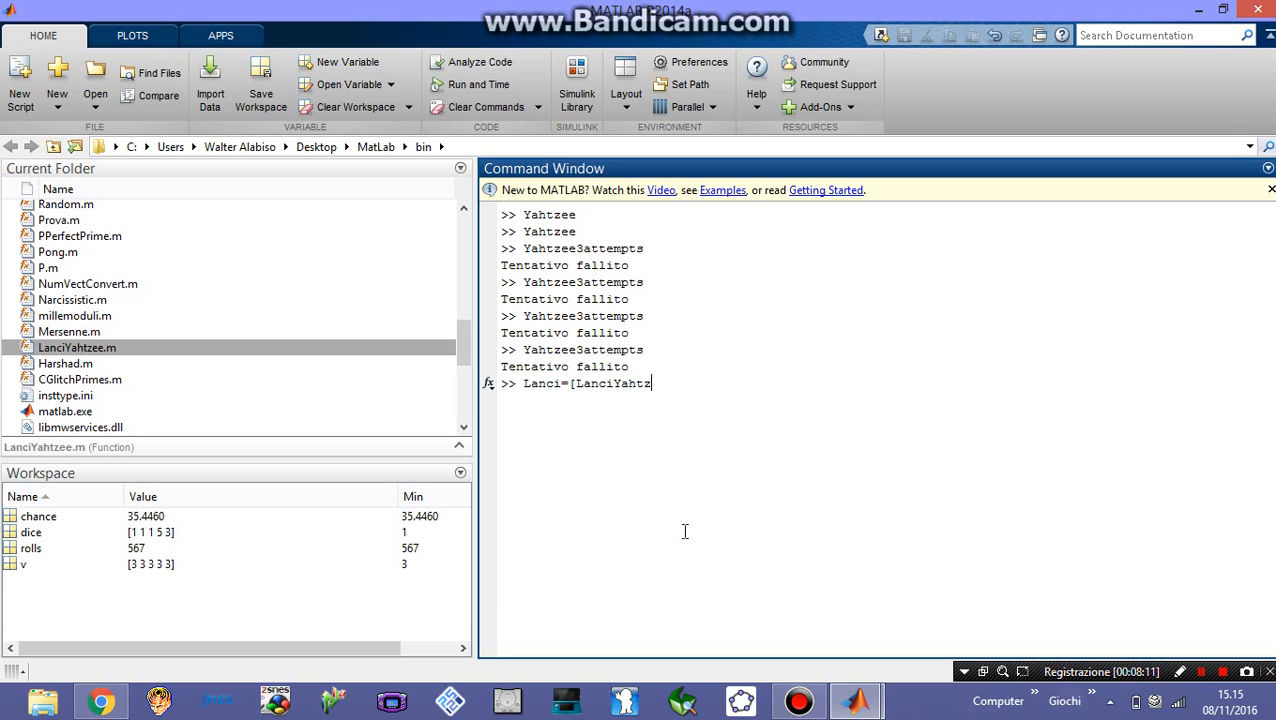
text(ee (10000)
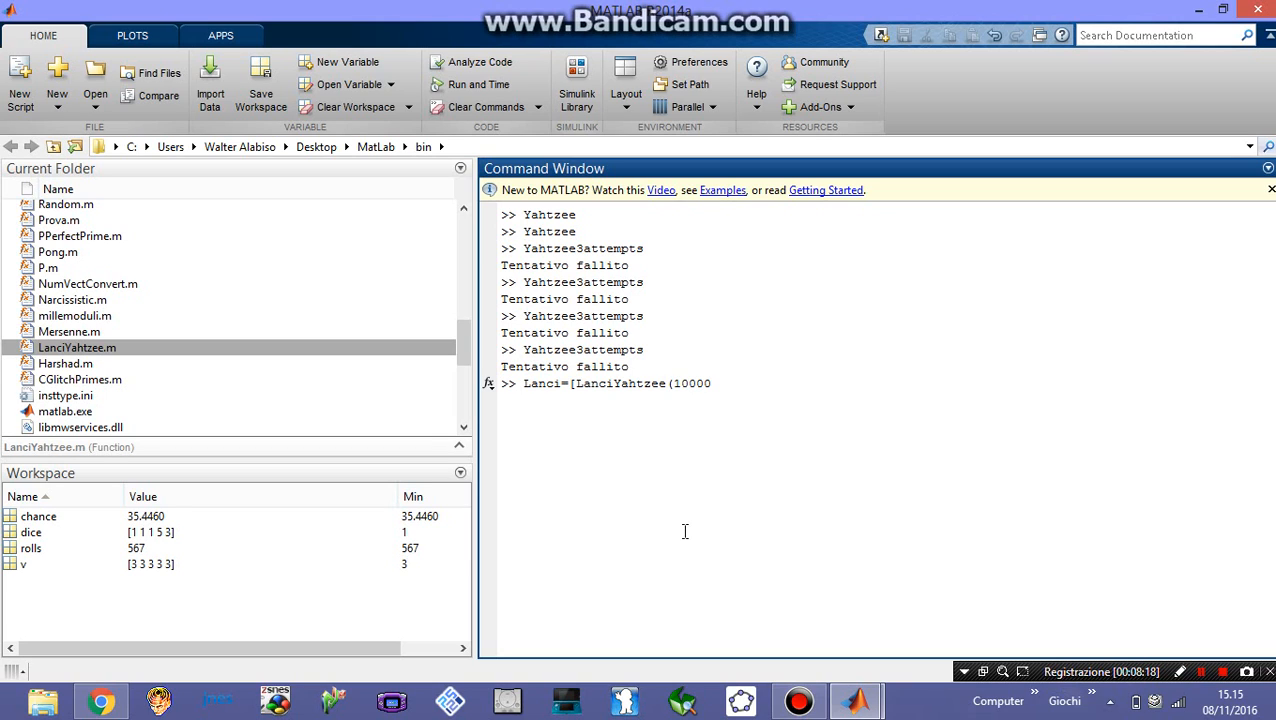
mouse_move(1000, 565)
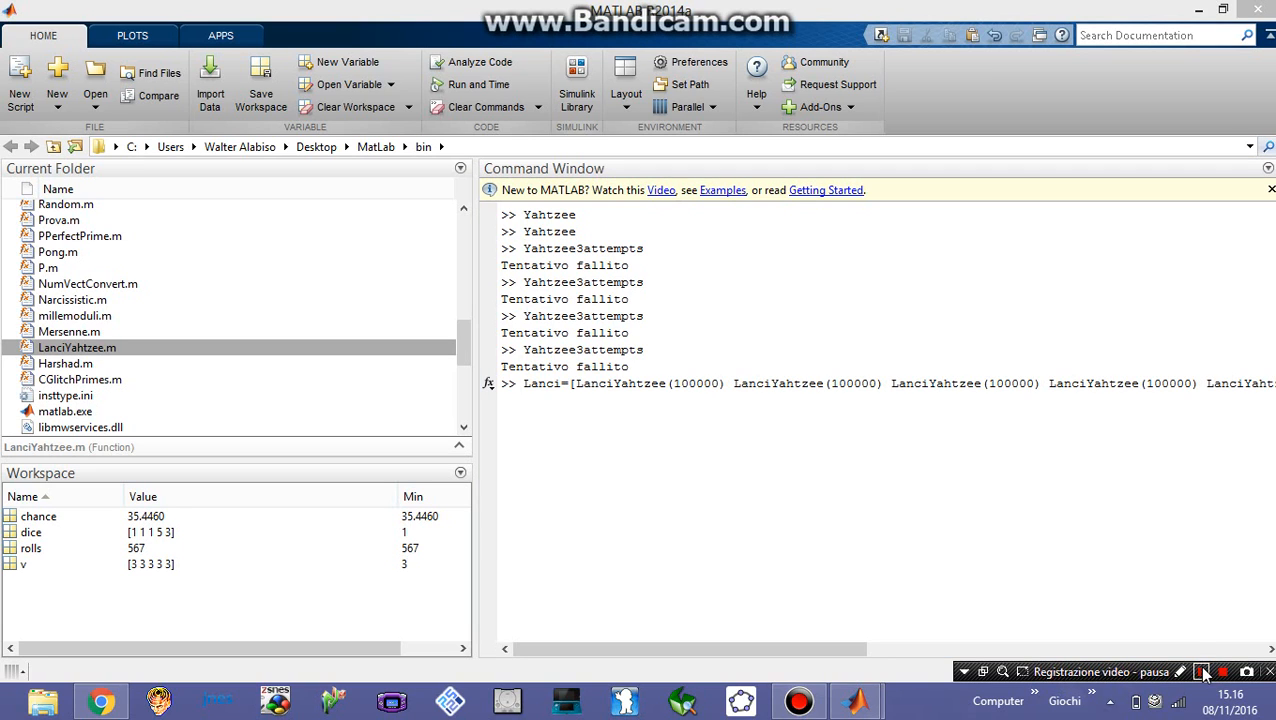
click(1203, 671)
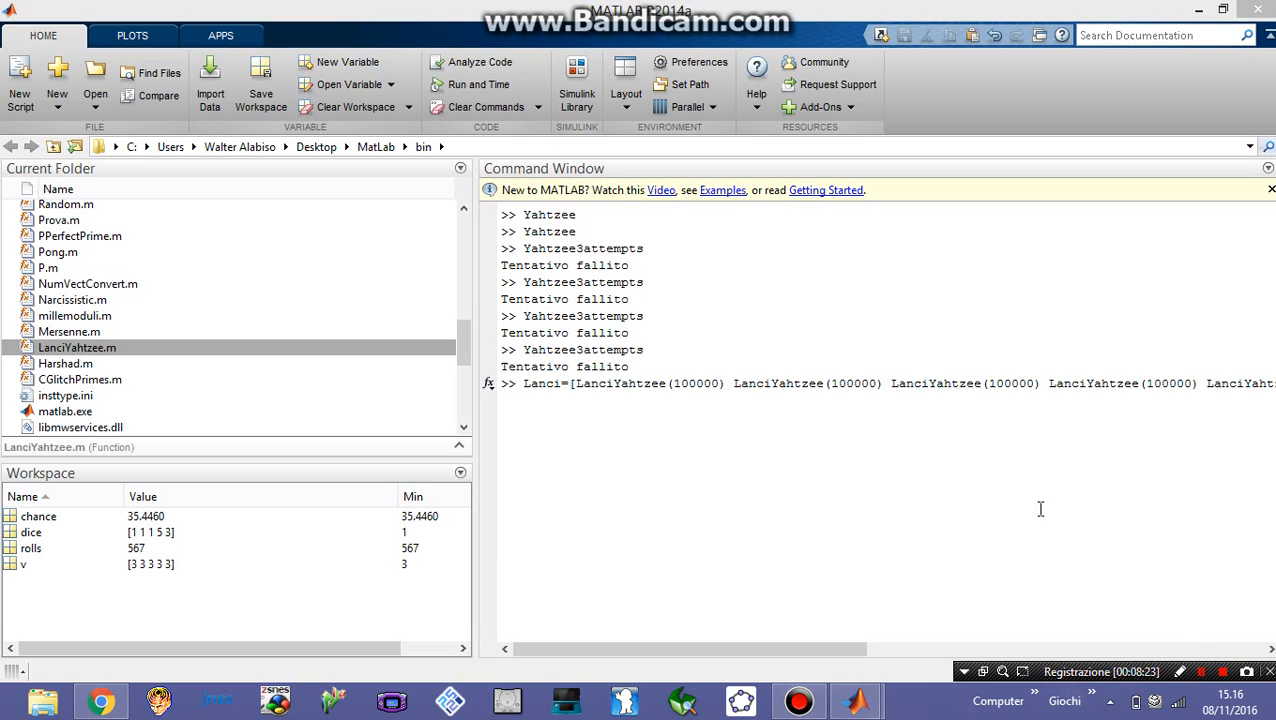
mouse_move(555, 388)
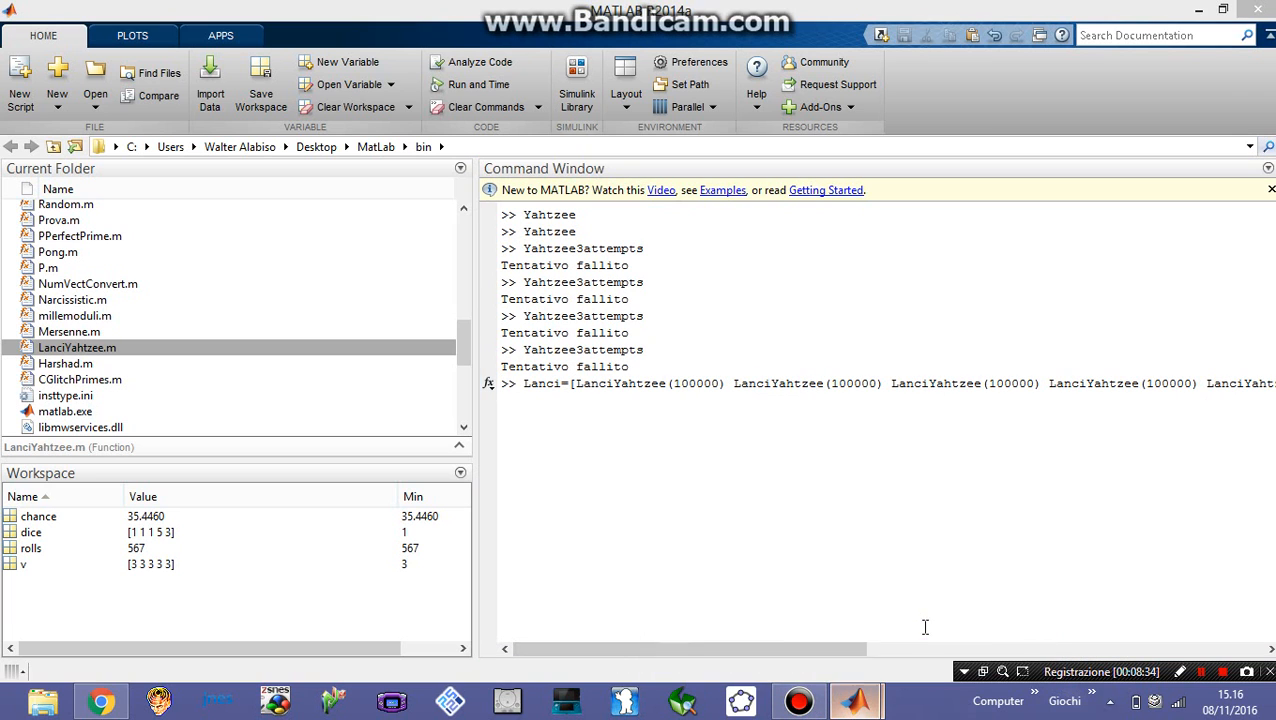
double_click(77, 347)
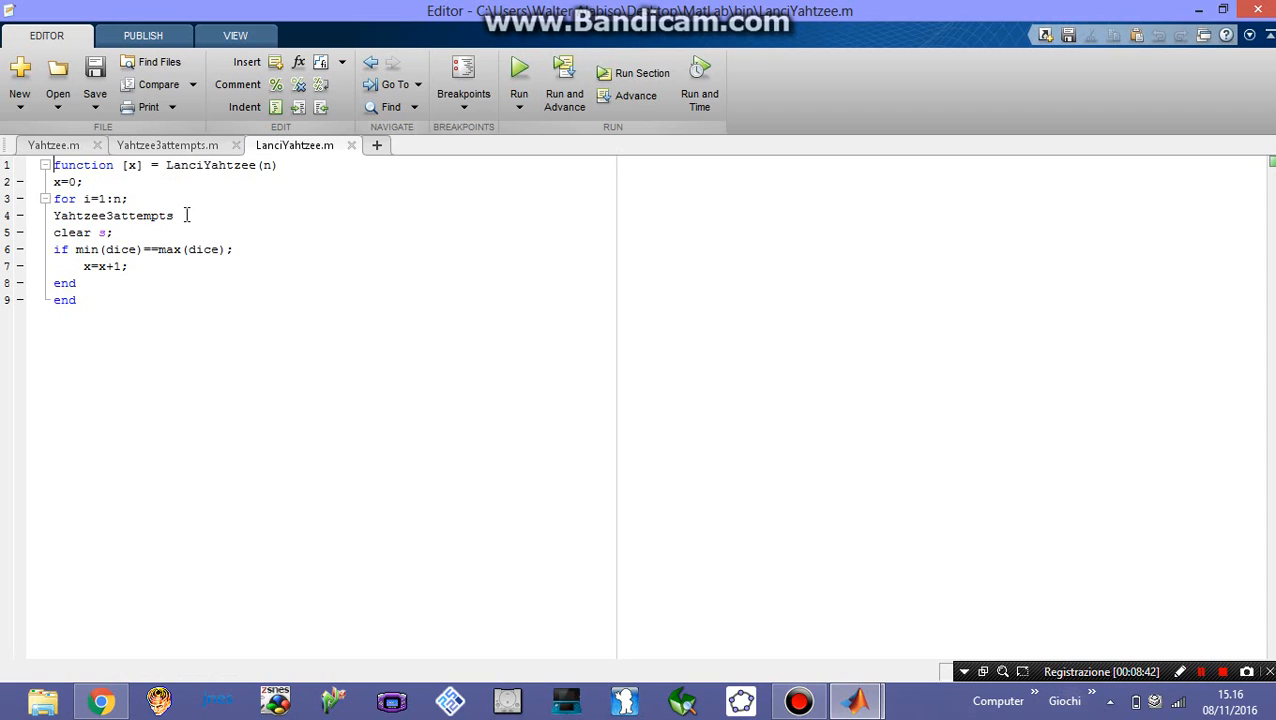
mouse_move(135, 224)
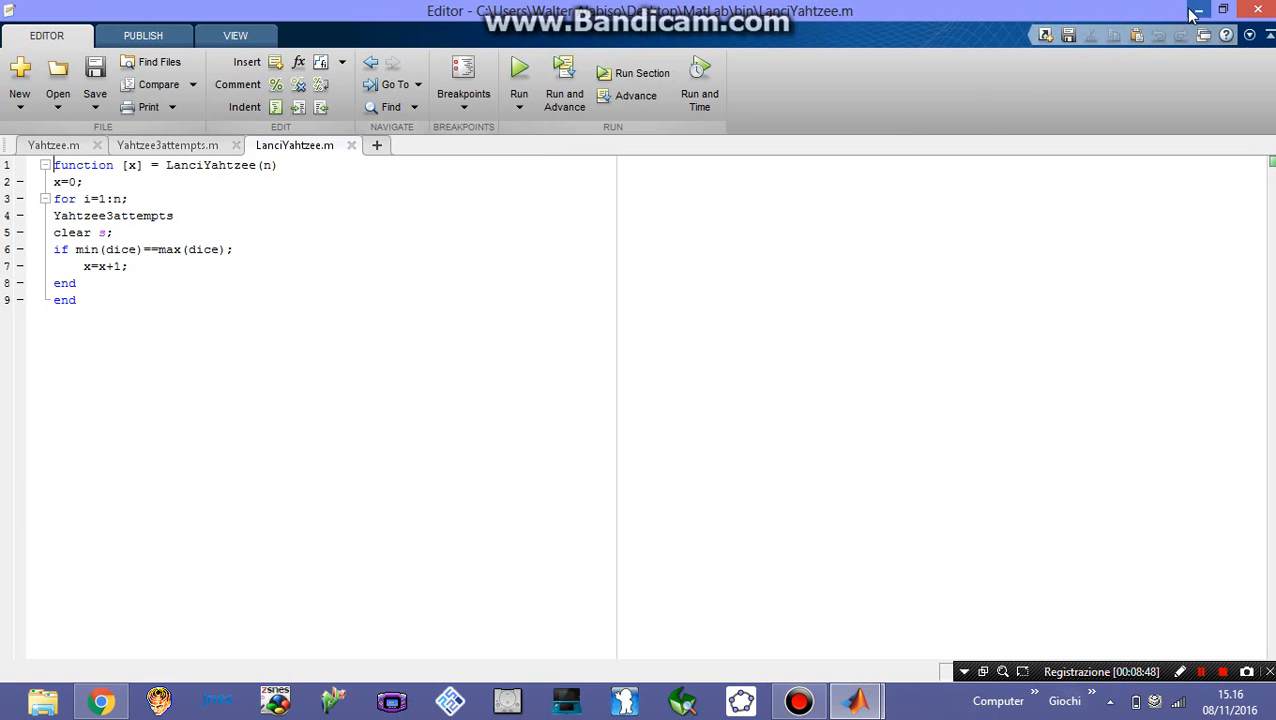
click(1222, 10)
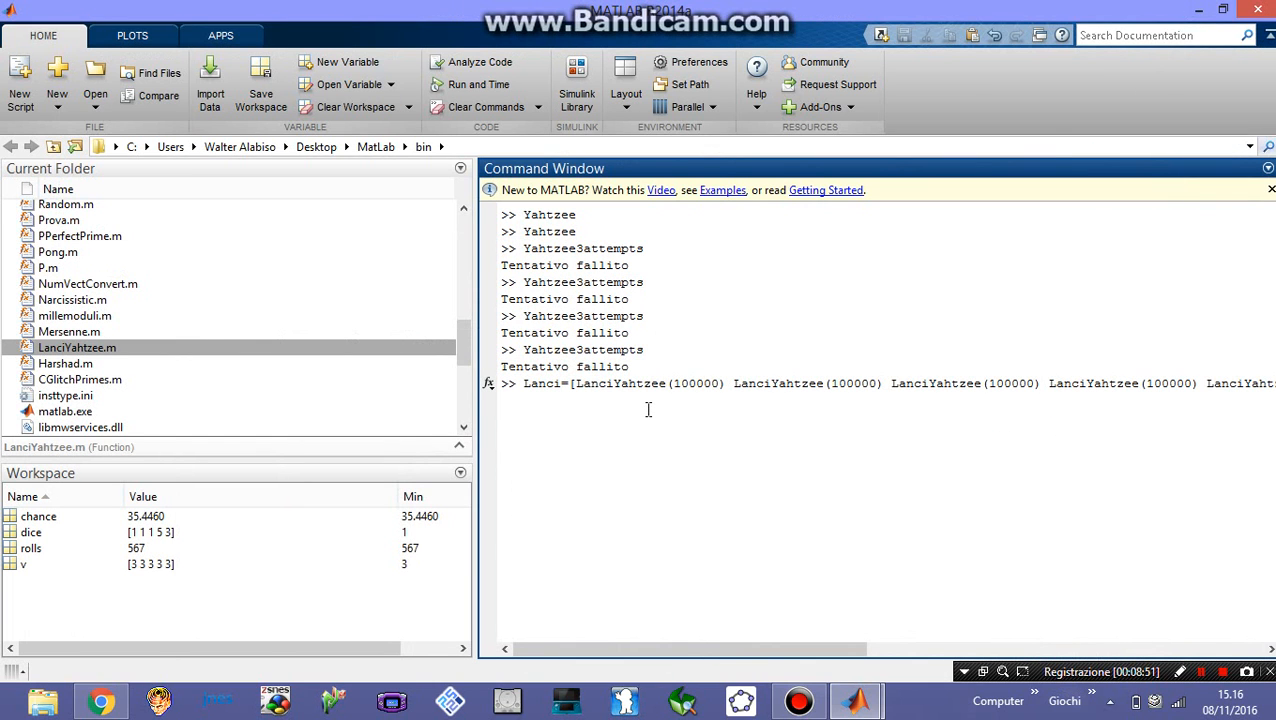
mouse_move(636, 400)
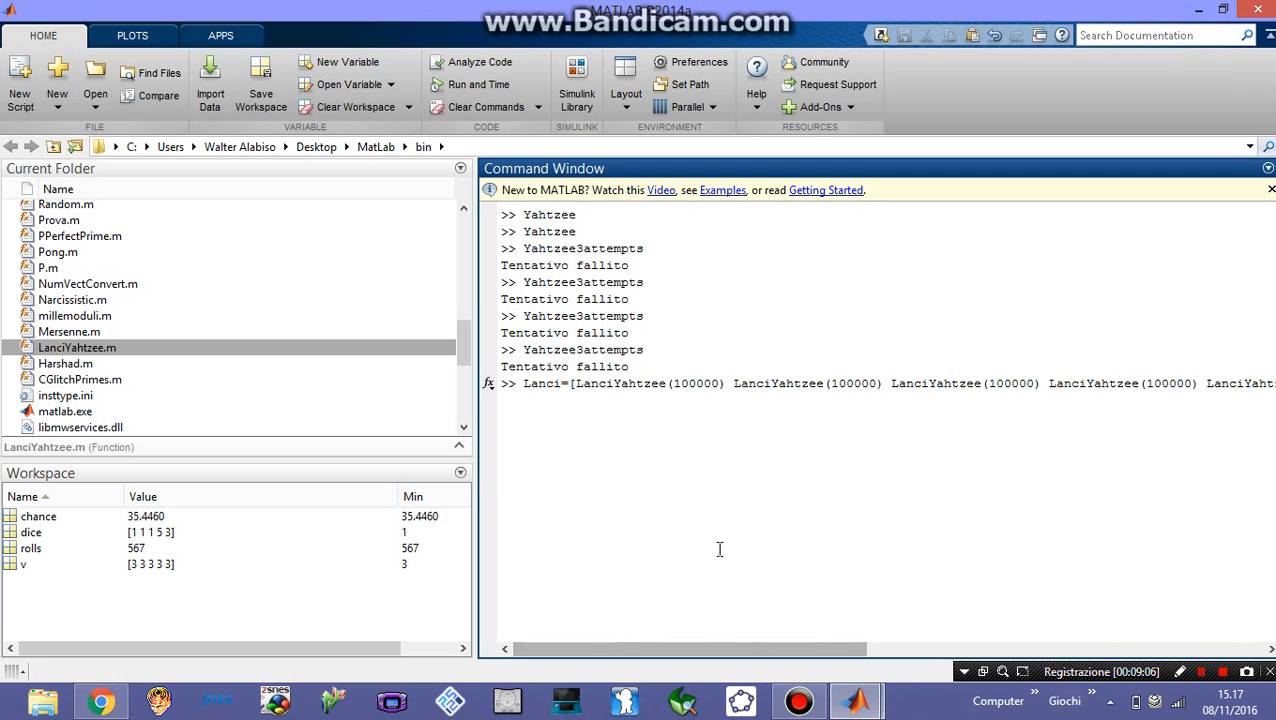
Execute the Lanci command, producing ten Yahtzee counts ranging from 4485 to 4706
key(Return)
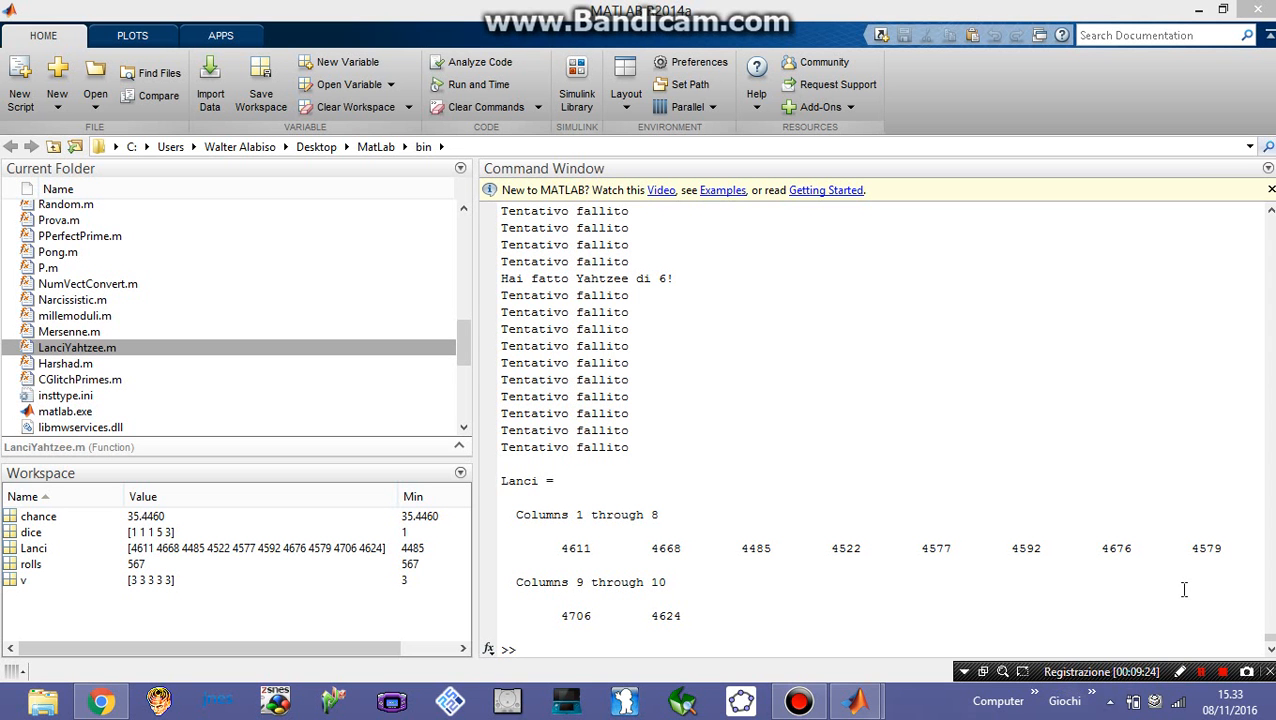
mouse_move(834, 538)
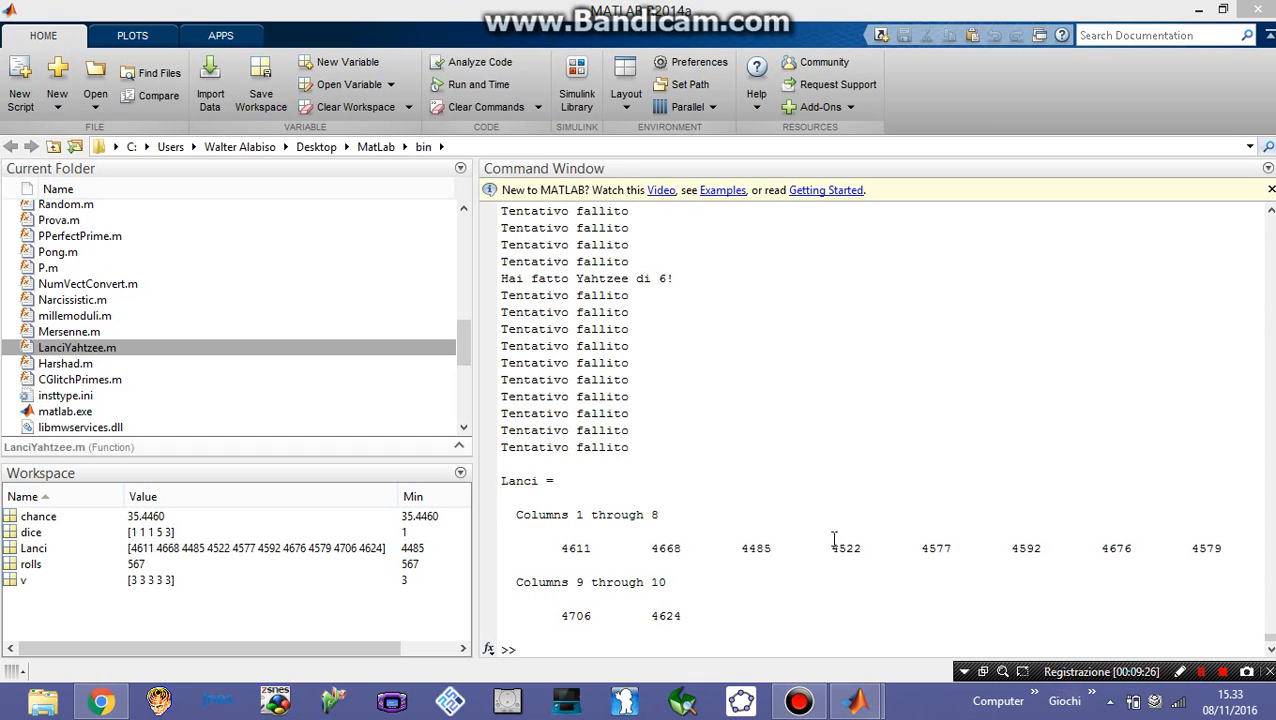
mouse_move(581, 554)
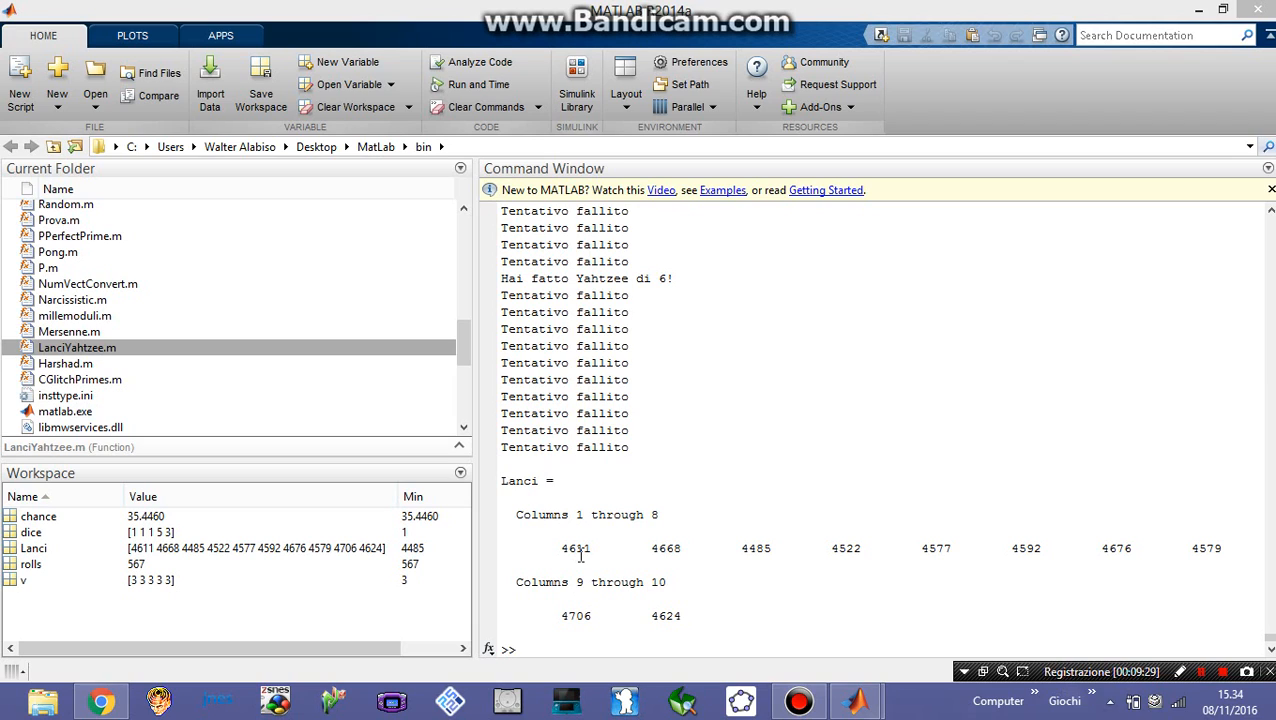
mouse_move(628, 521)
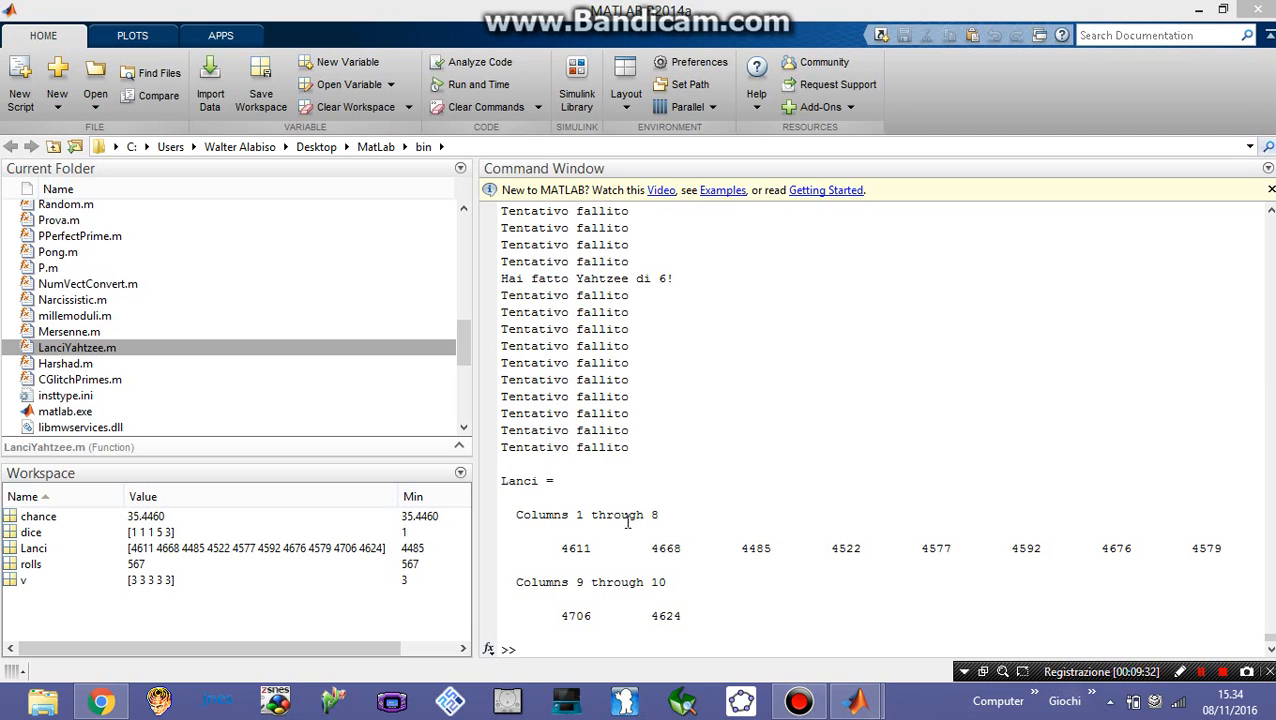
mouse_move(982, 545)
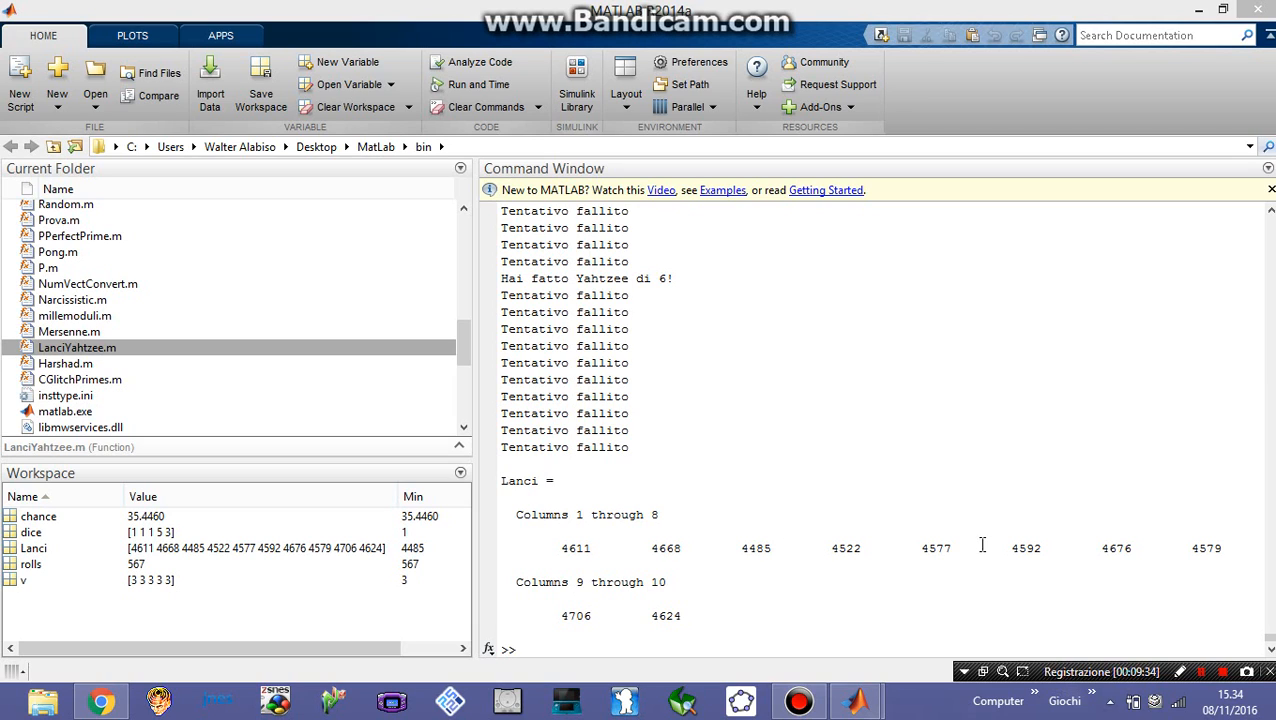
mouse_move(970, 575)
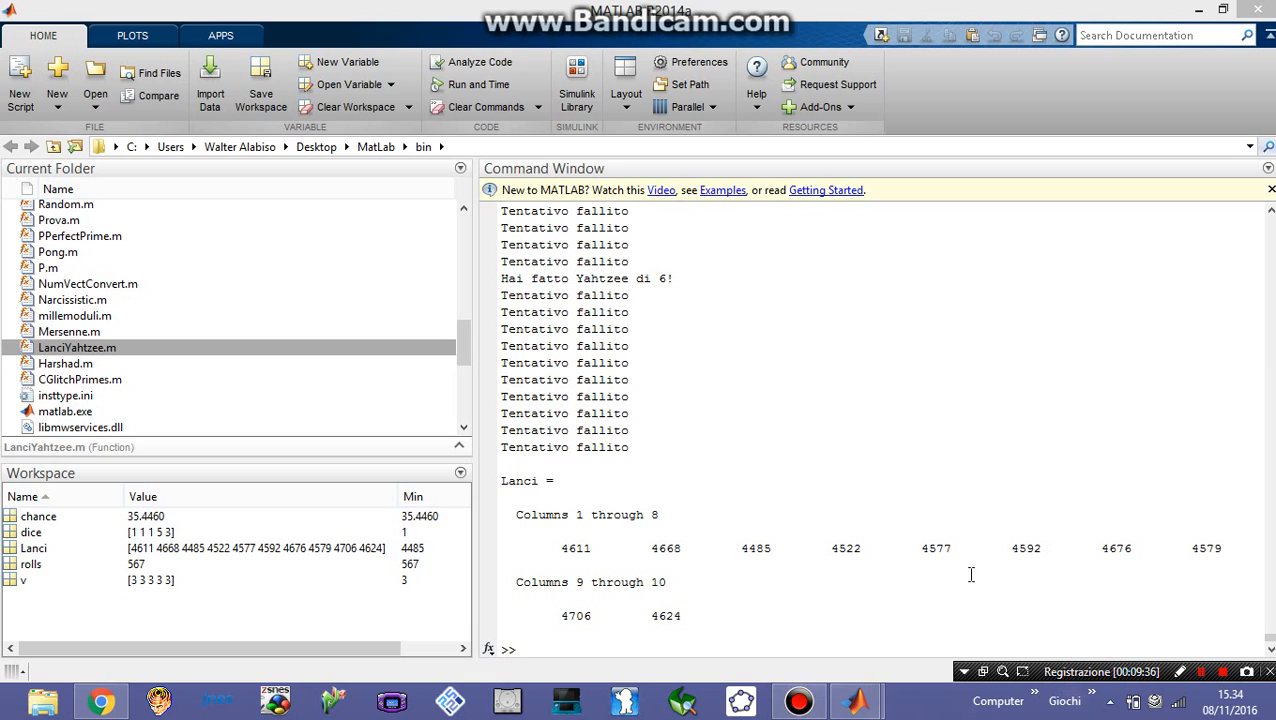
mouse_move(725, 640)
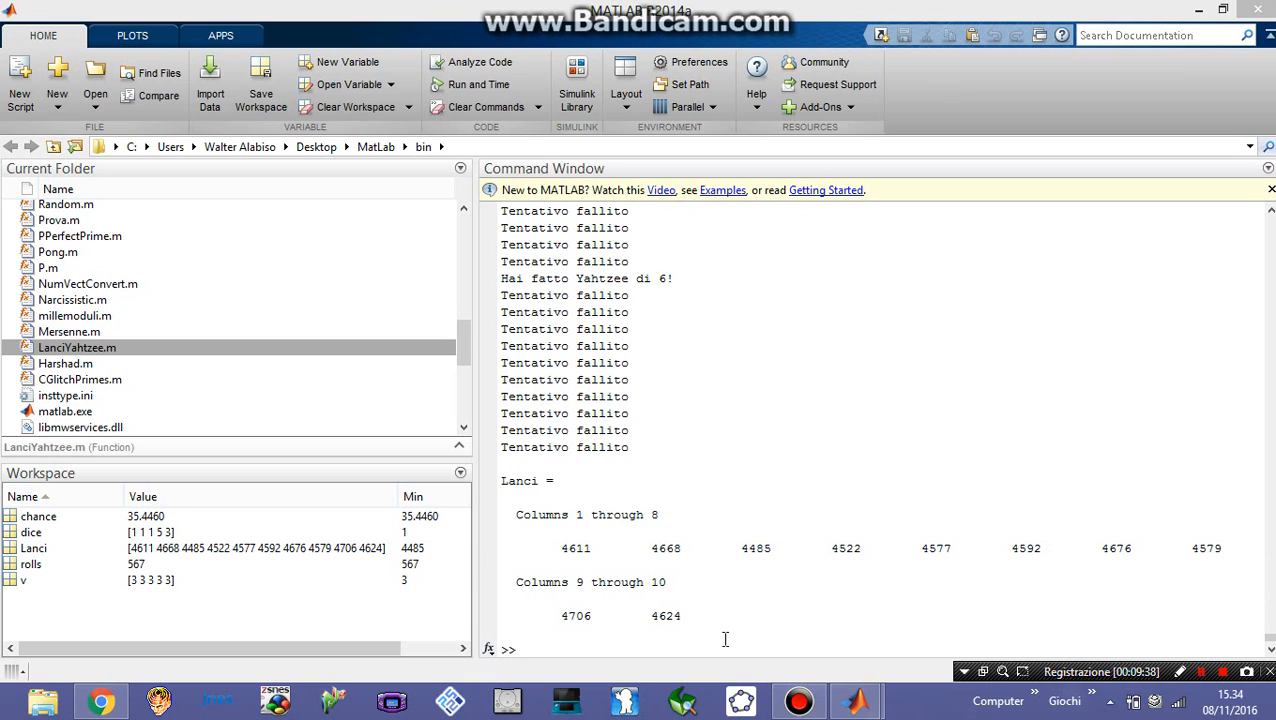
Compute n=mean(Lanci), giving an average Yahtzee count of 4604
text(n=m)
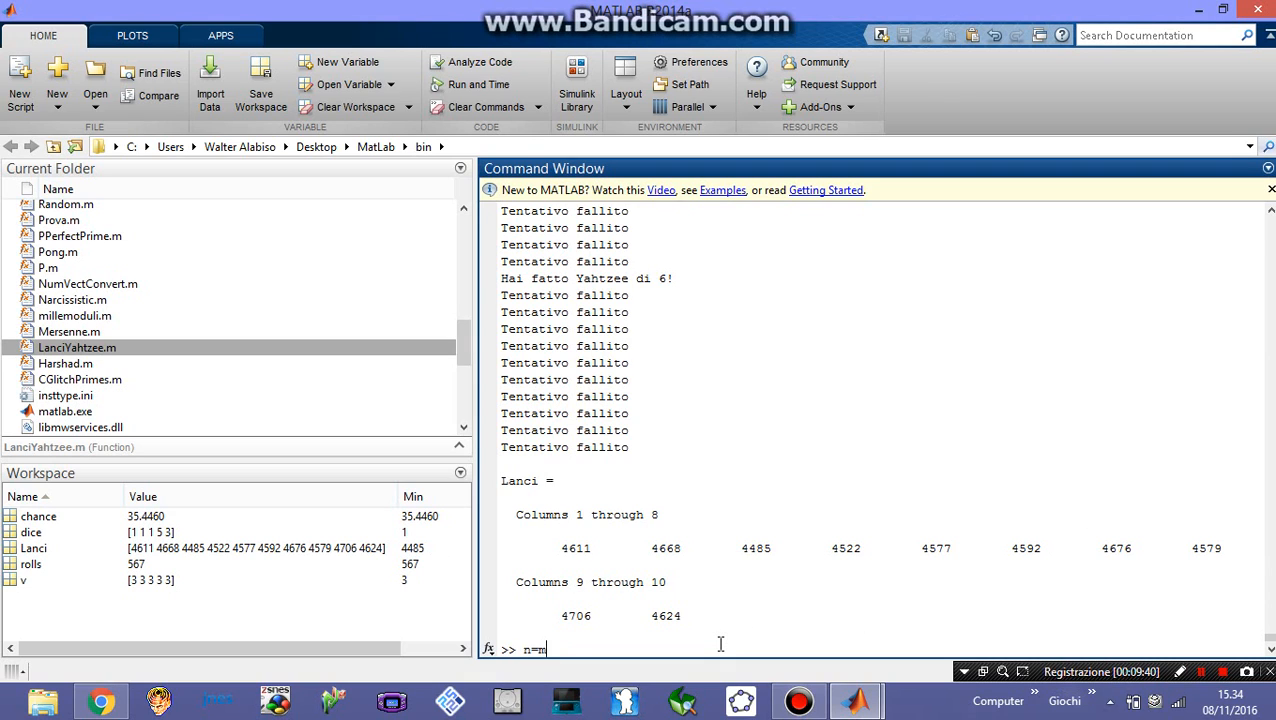
text(ean(La)
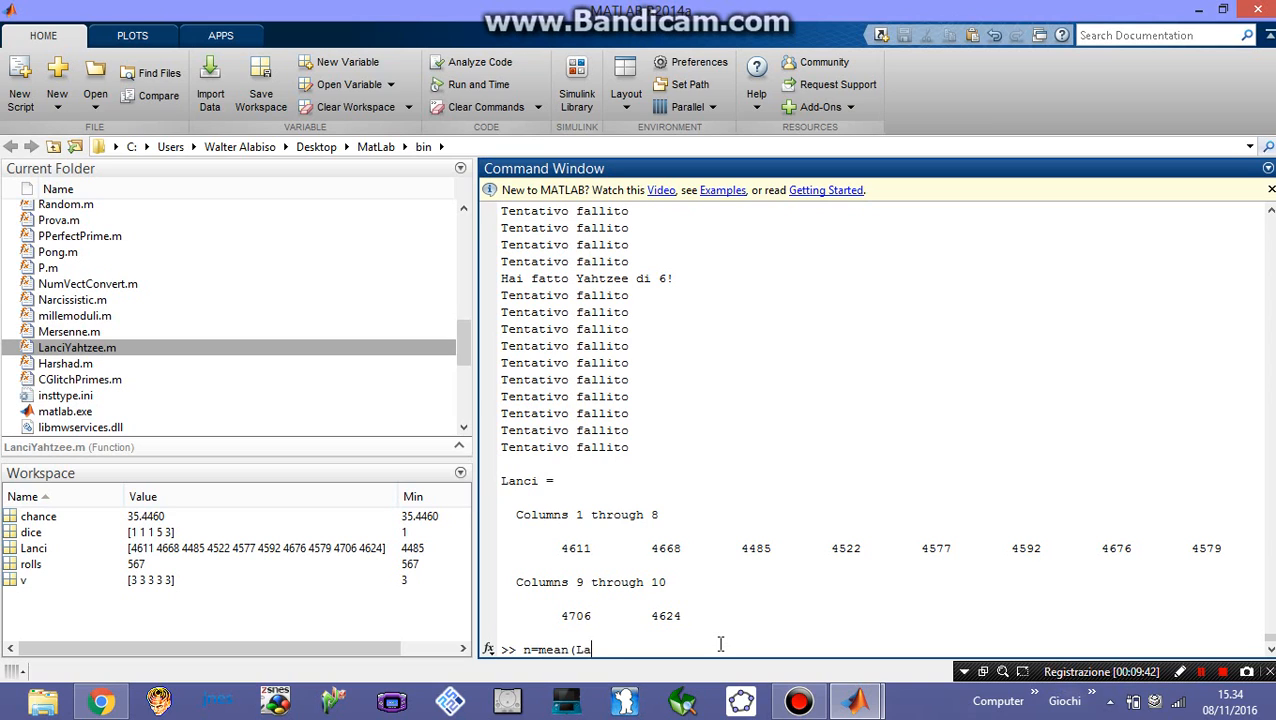
key(Return)
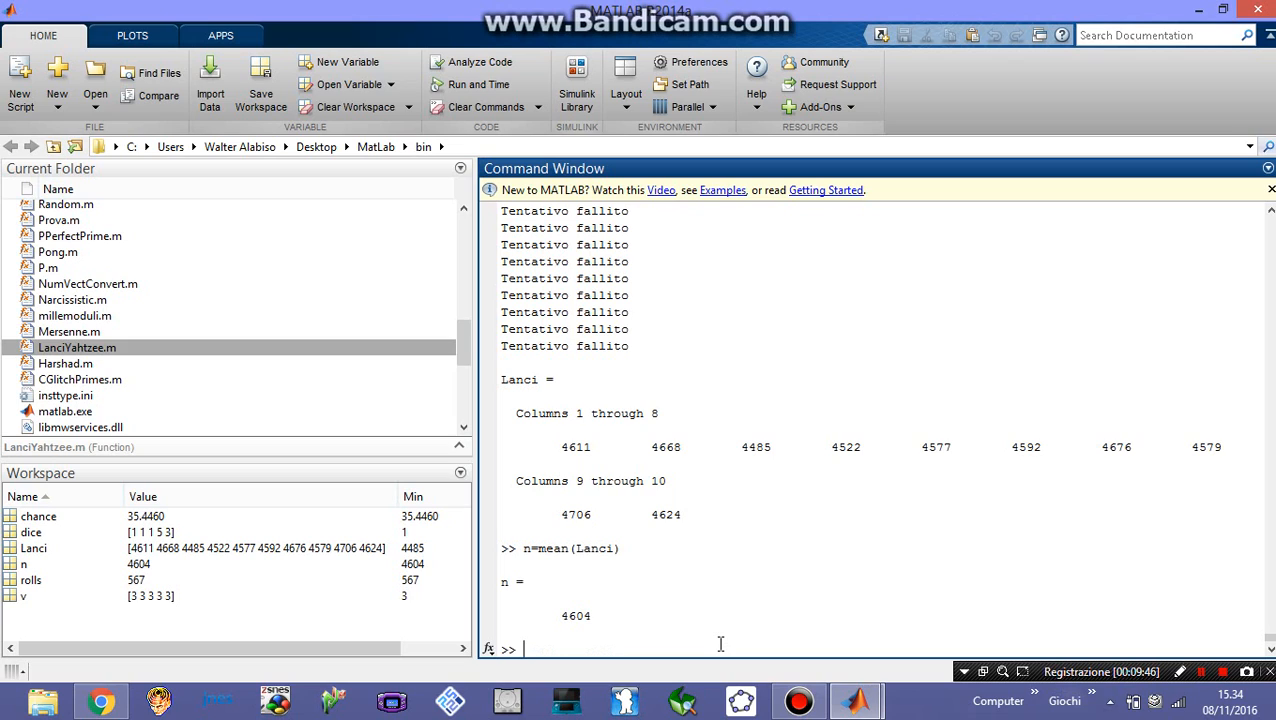
mouse_move(663, 627)
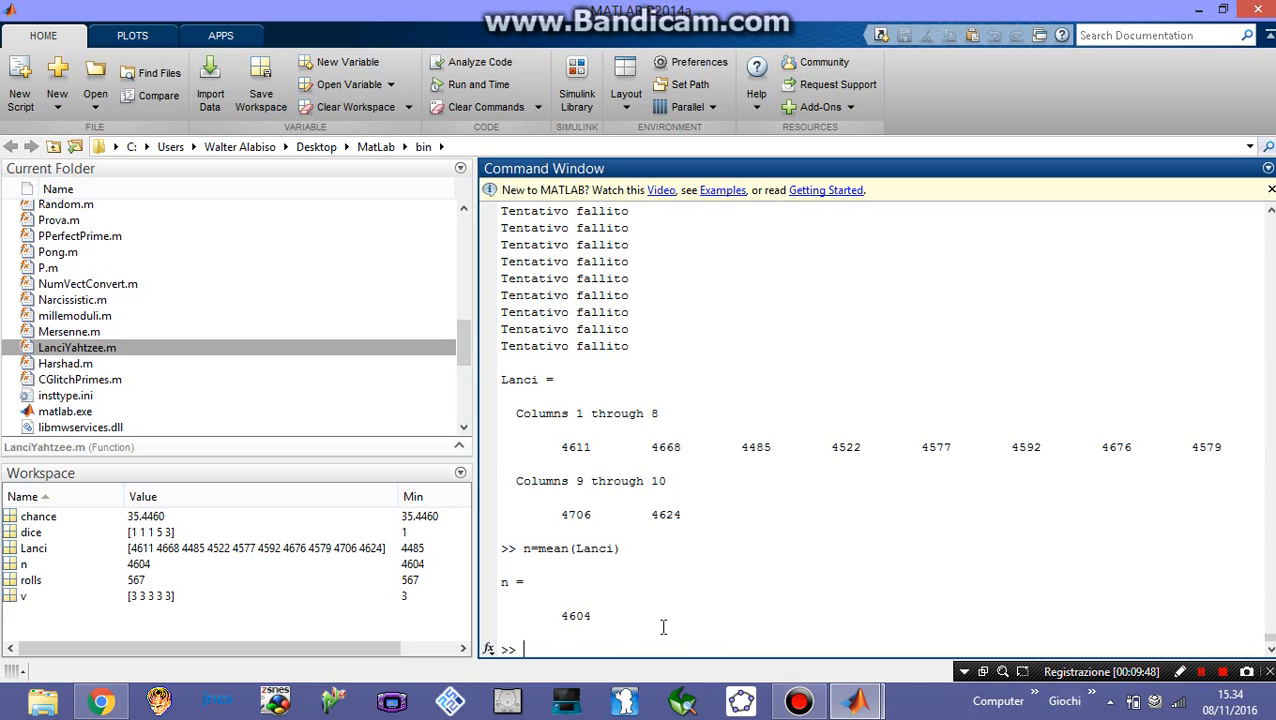